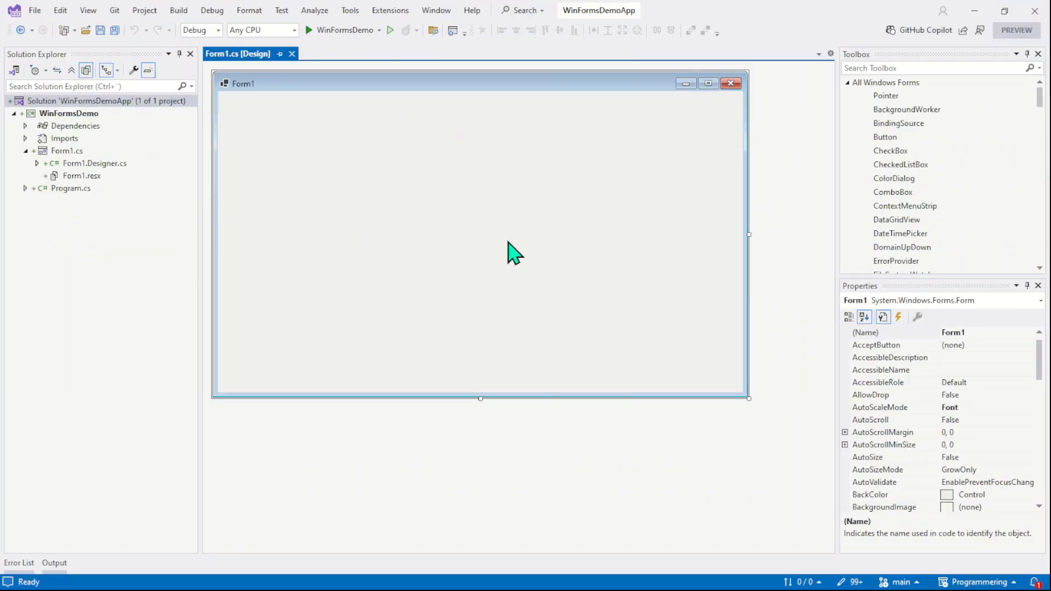
mouse_move(482, 205)
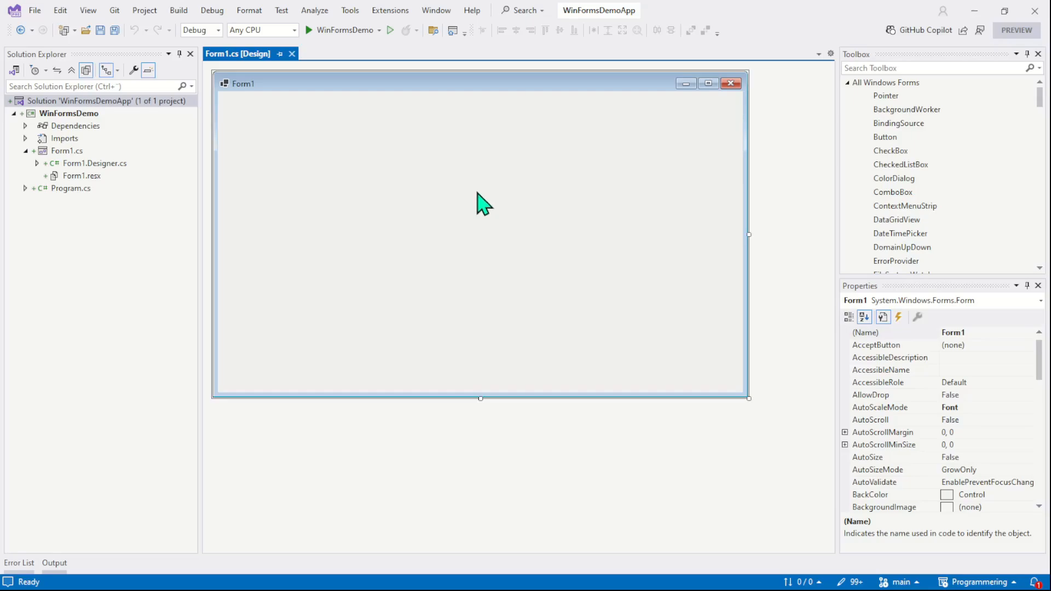
mouse_move(328, 203)
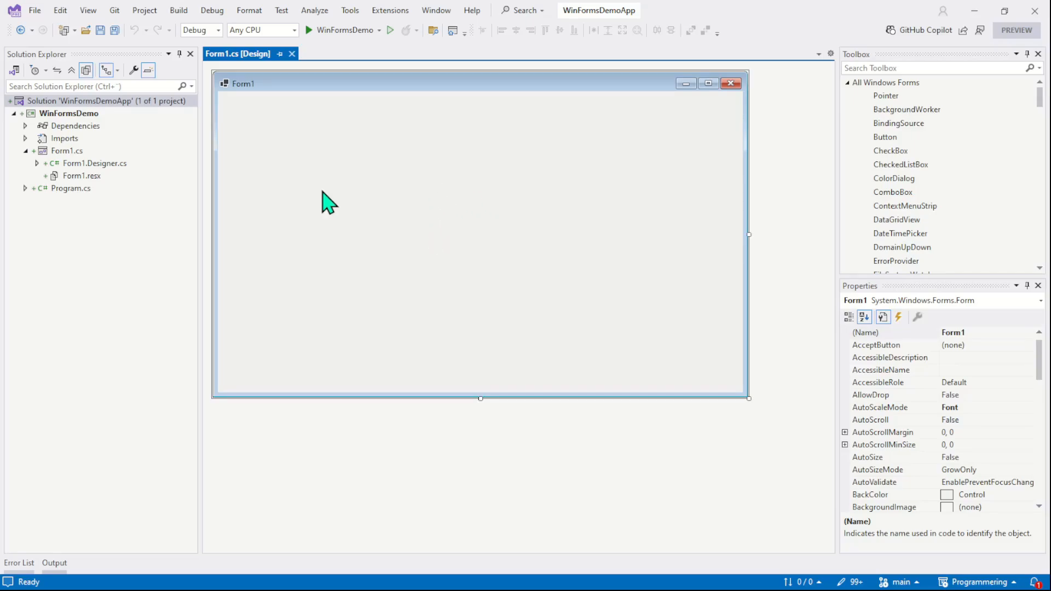
mouse_move(138, 149)
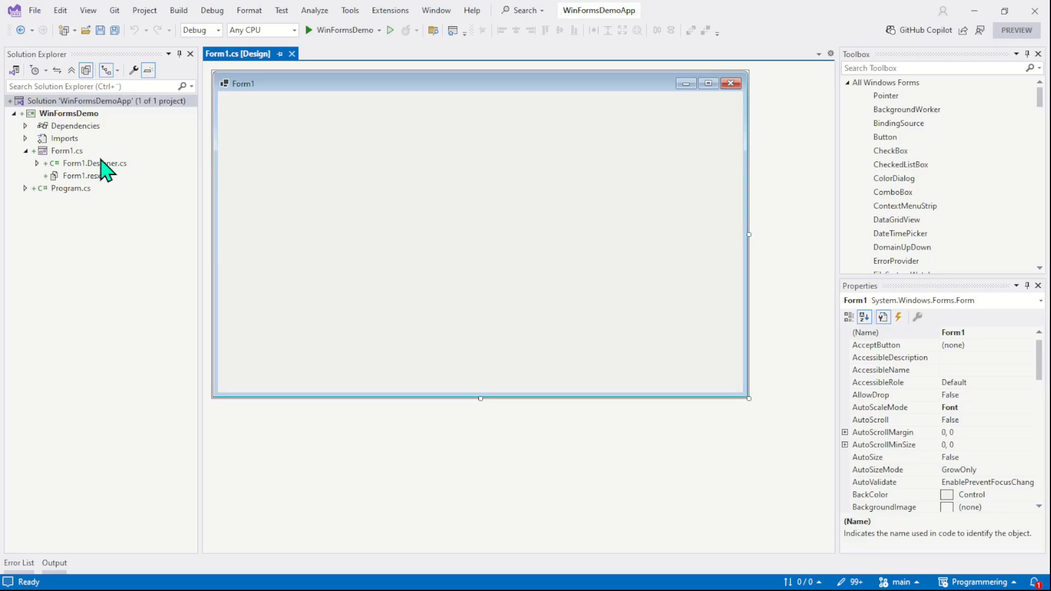
mouse_move(60, 166)
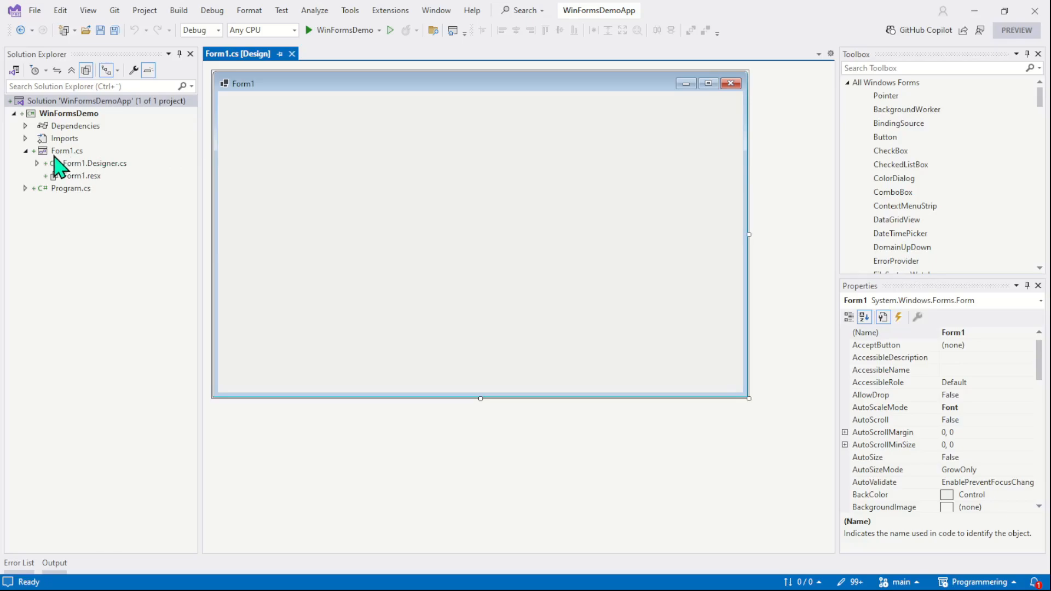
Select Form1.cs, close the Form1 design view, and bring up the file's context menu
left_click(67, 149)
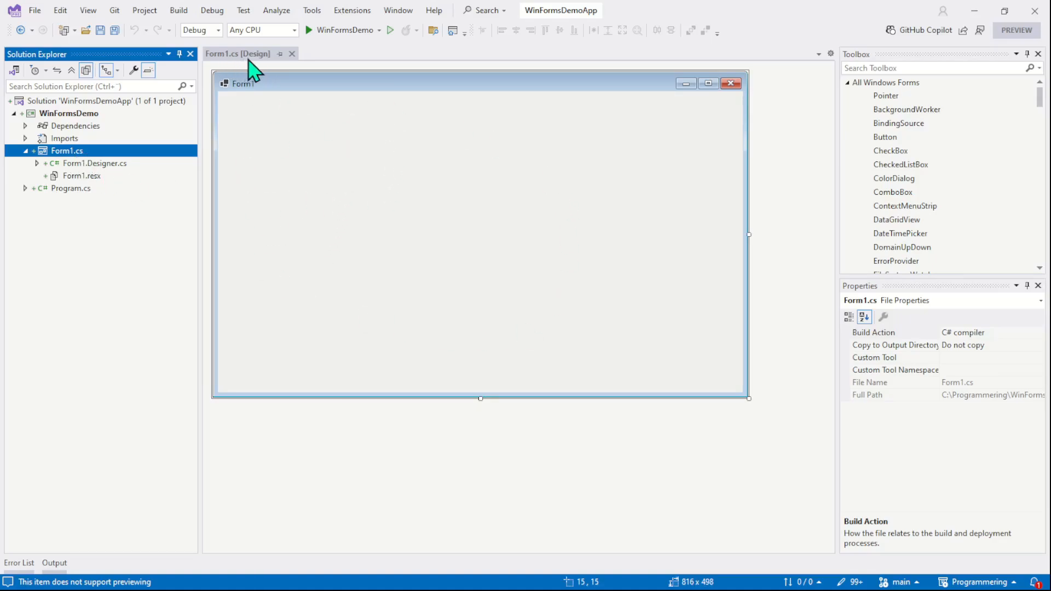
mouse_move(237, 54)
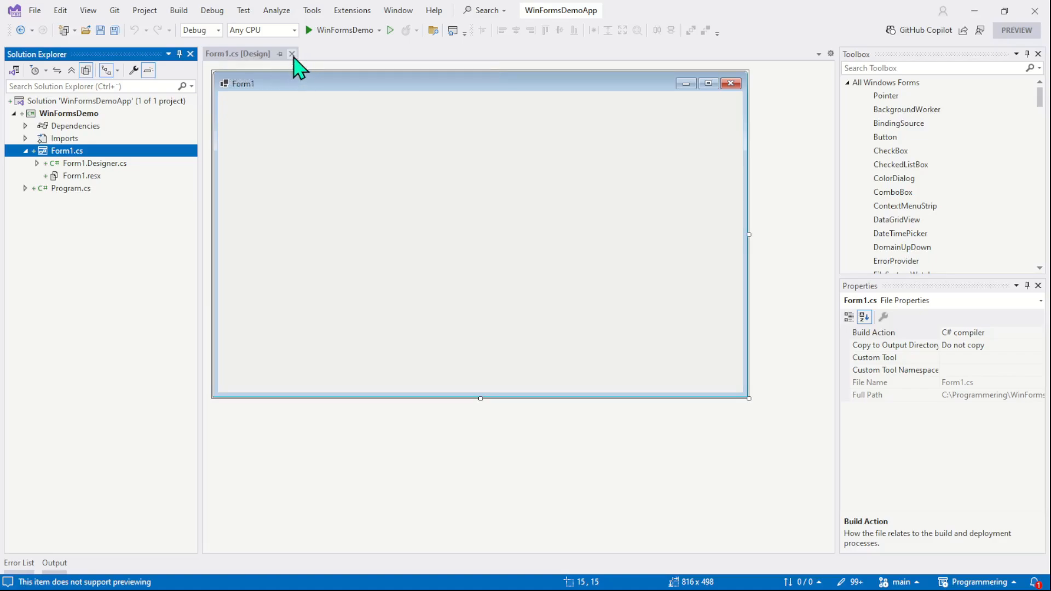
left_click(292, 53)
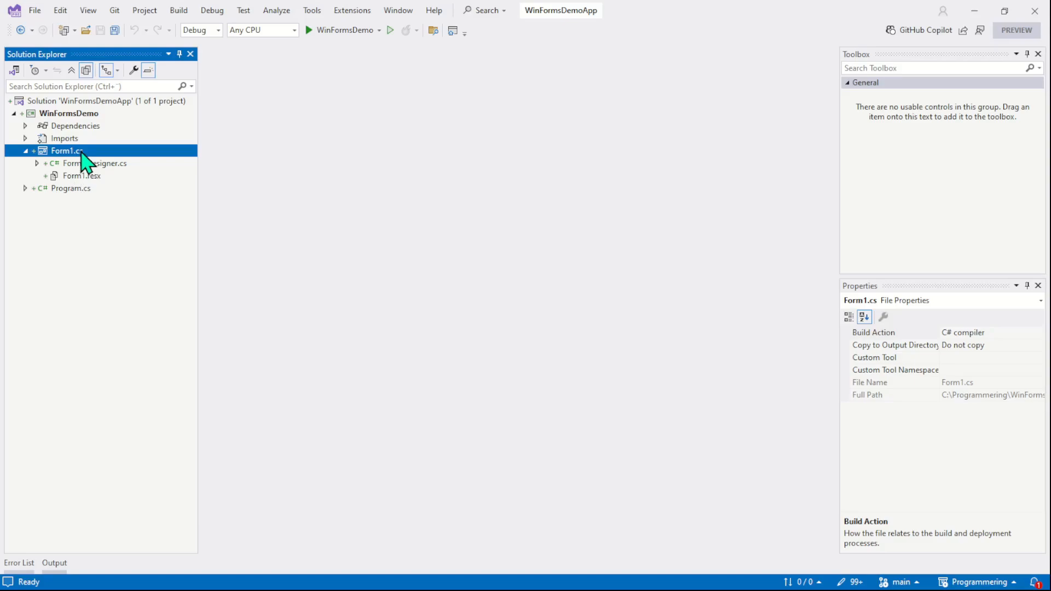
mouse_move(60, 167)
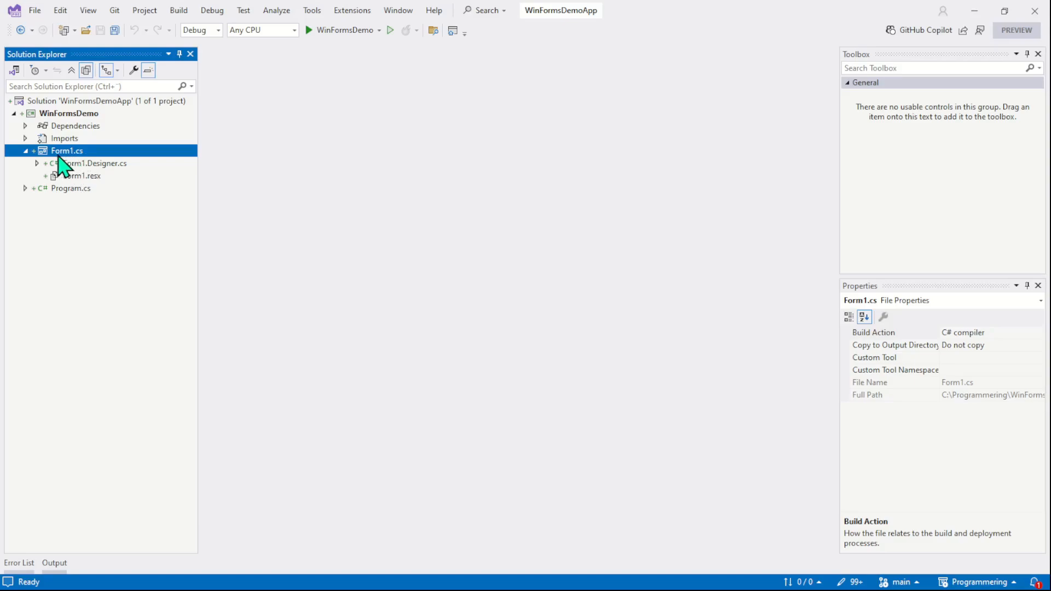
mouse_move(88, 166)
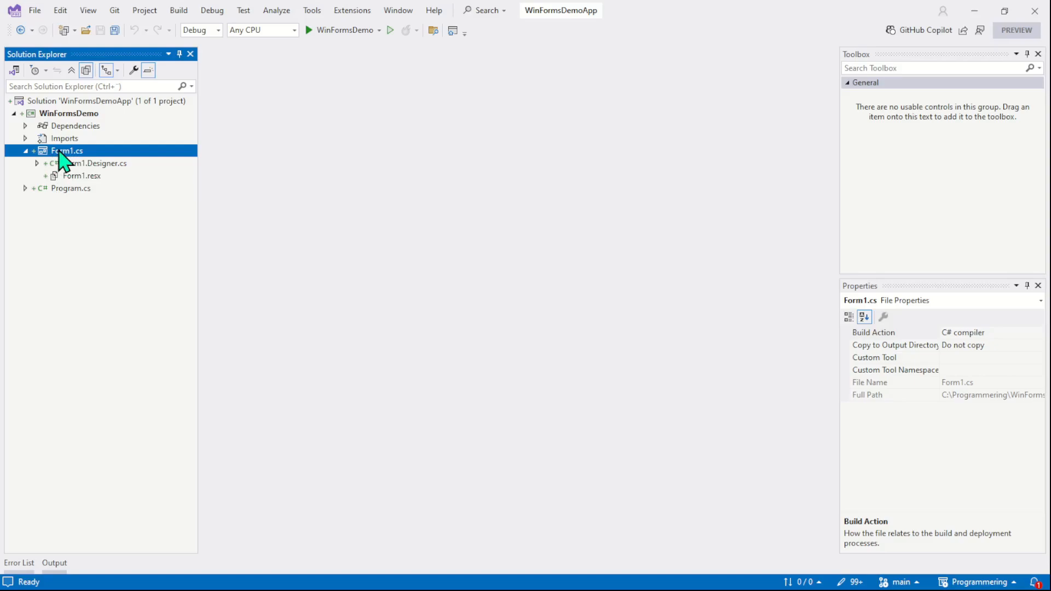
right_click(66, 150)
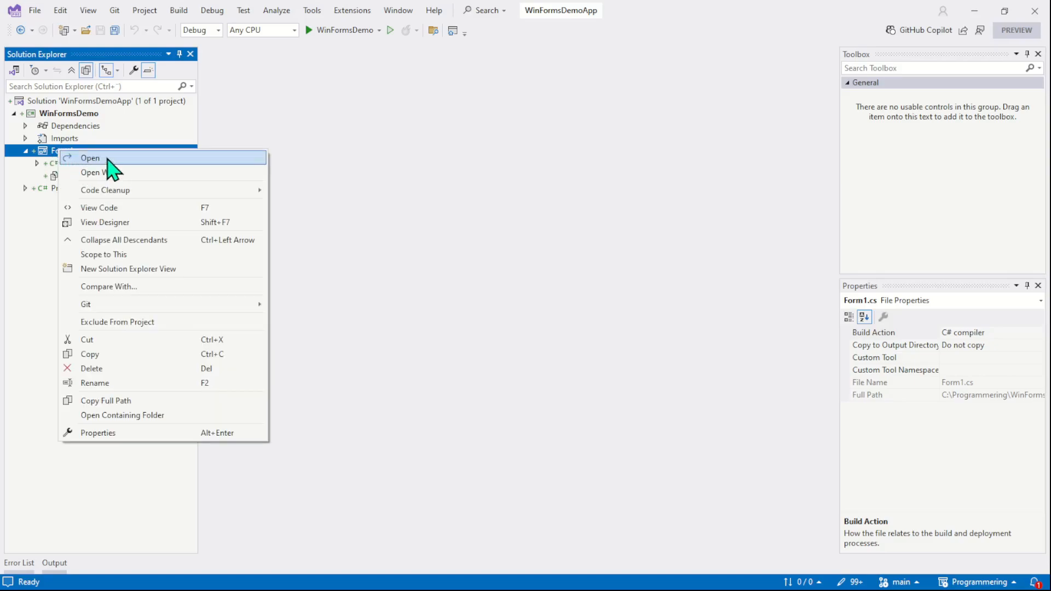
Choose Open from the Form1.cs context menu to reopen the designer
left_click(89, 157)
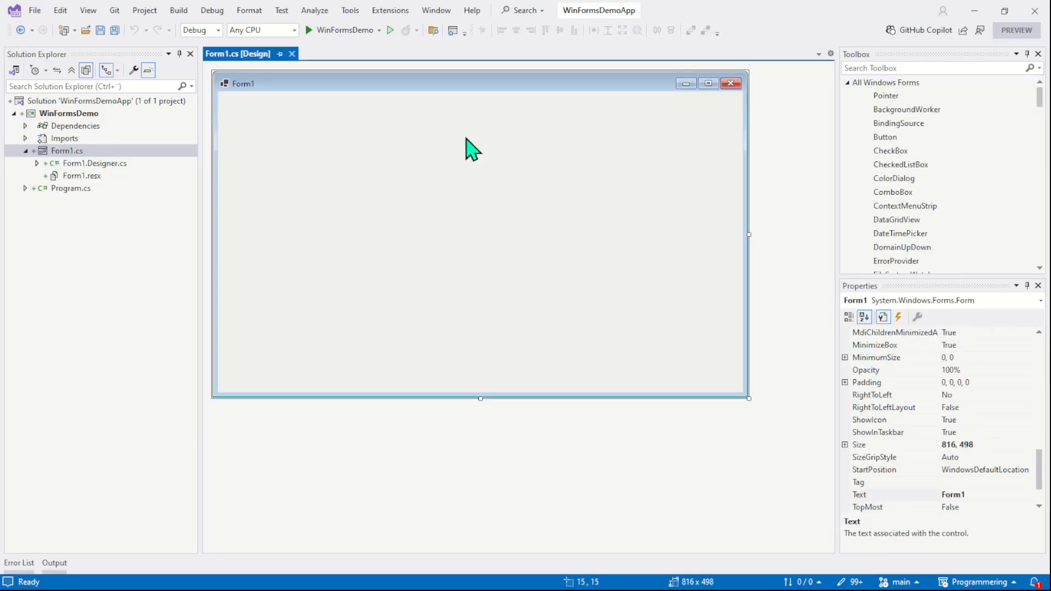
mouse_move(359, 187)
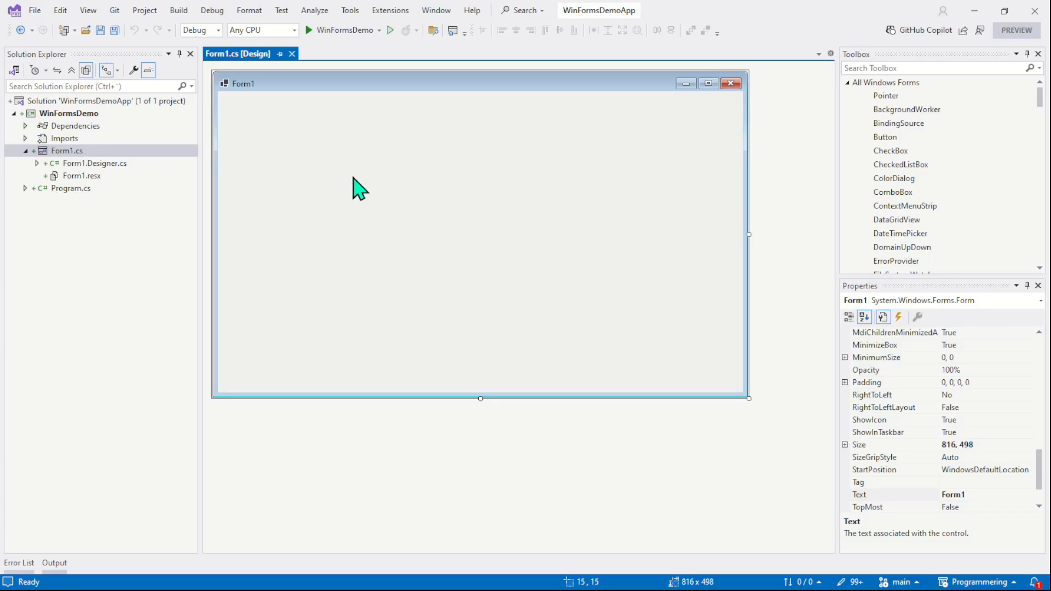
mouse_move(518, 263)
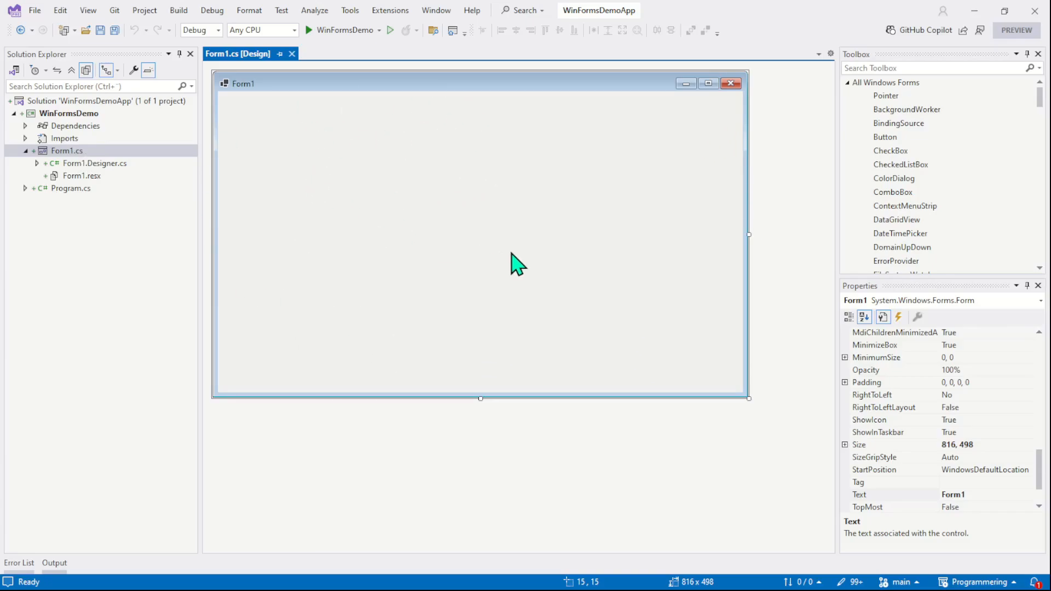
mouse_move(459, 229)
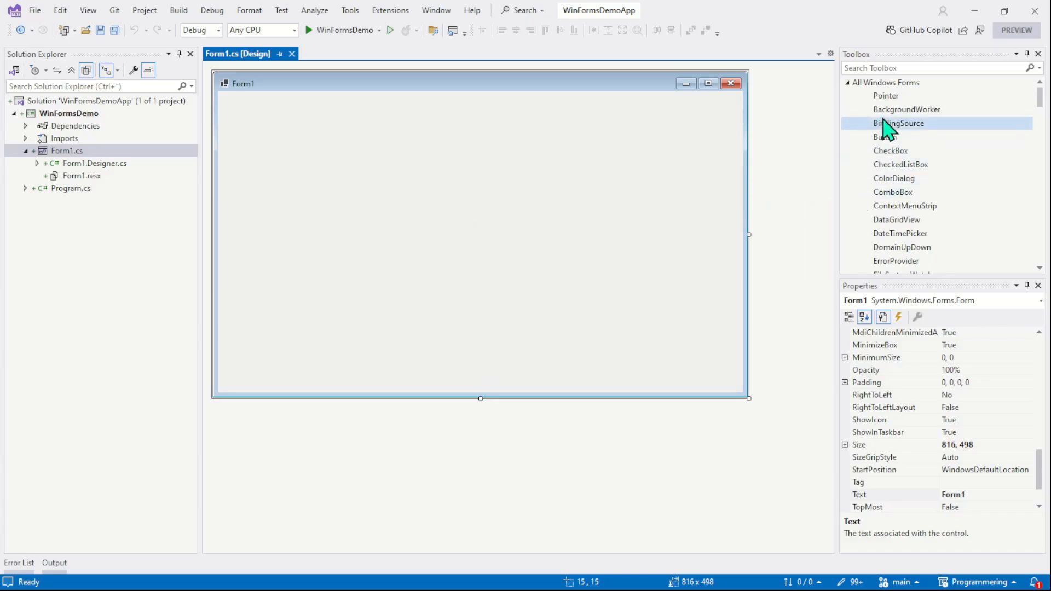
mouse_move(736, 205)
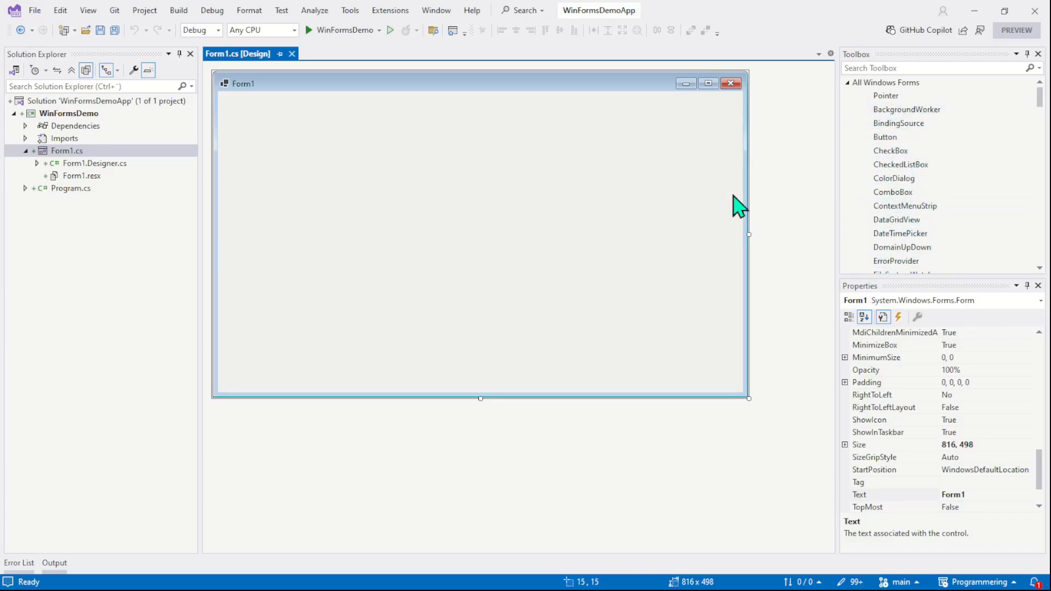
mouse_move(445, 195)
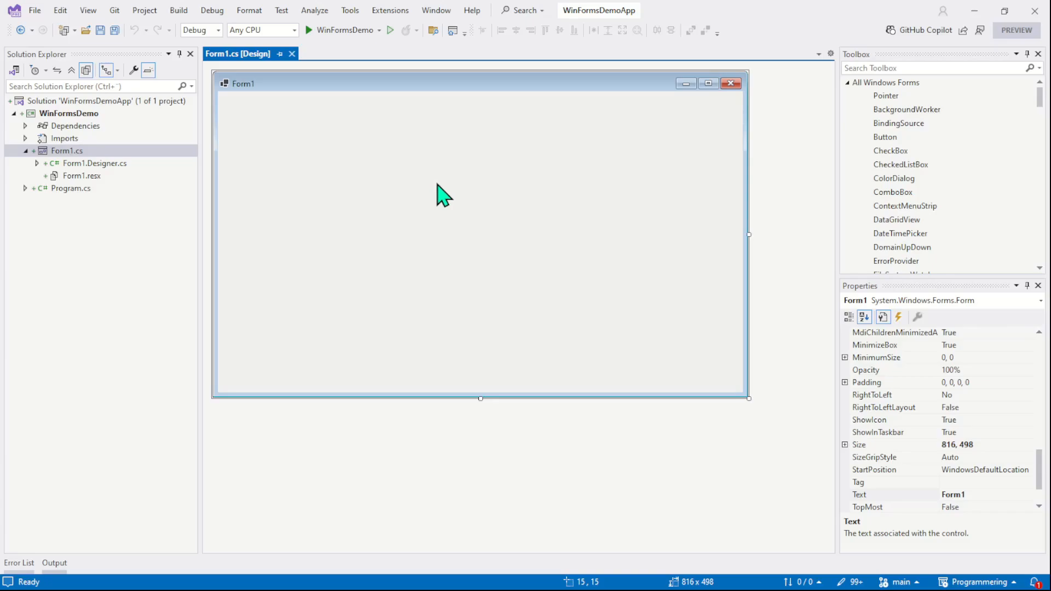
mouse_move(375, 187)
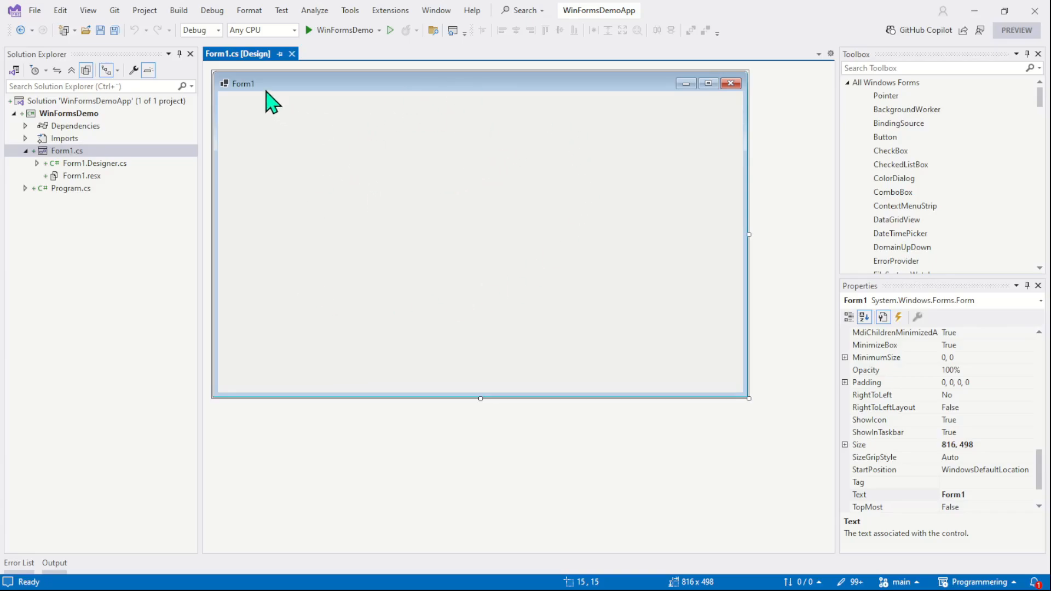
mouse_move(249, 54)
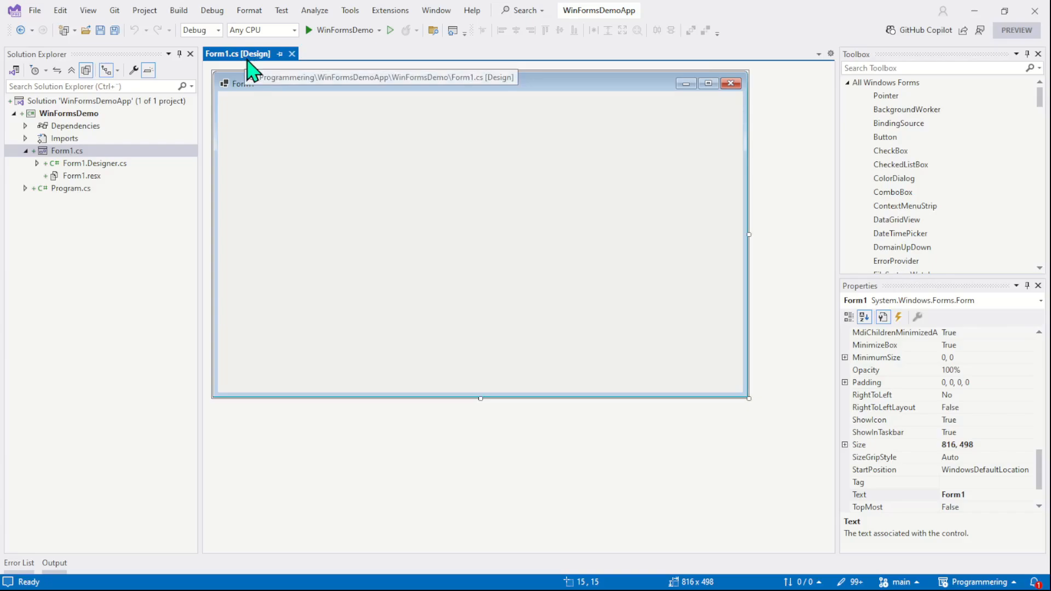
mouse_move(482, 133)
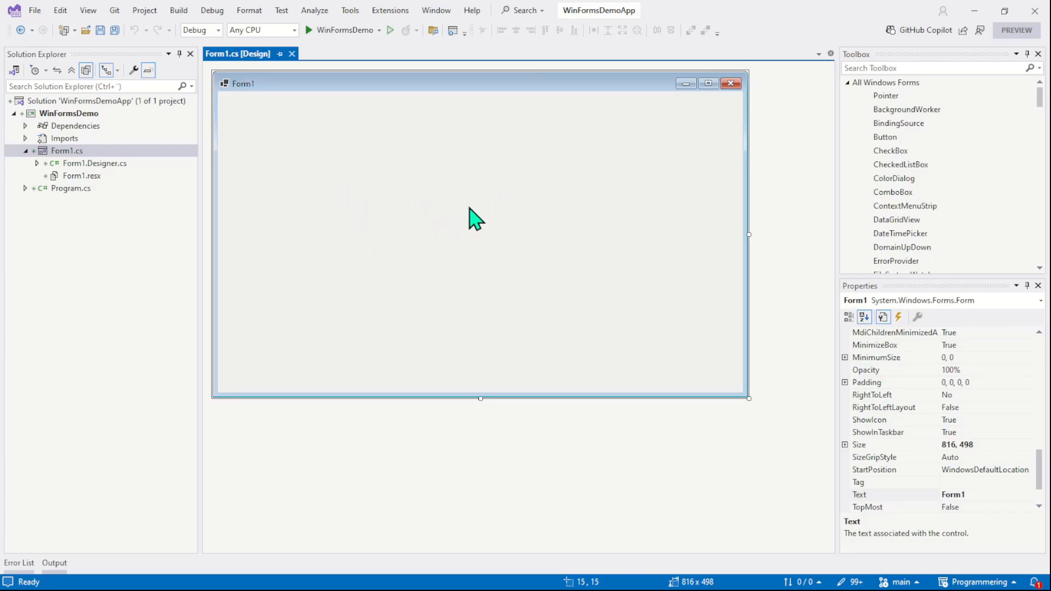
mouse_move(422, 196)
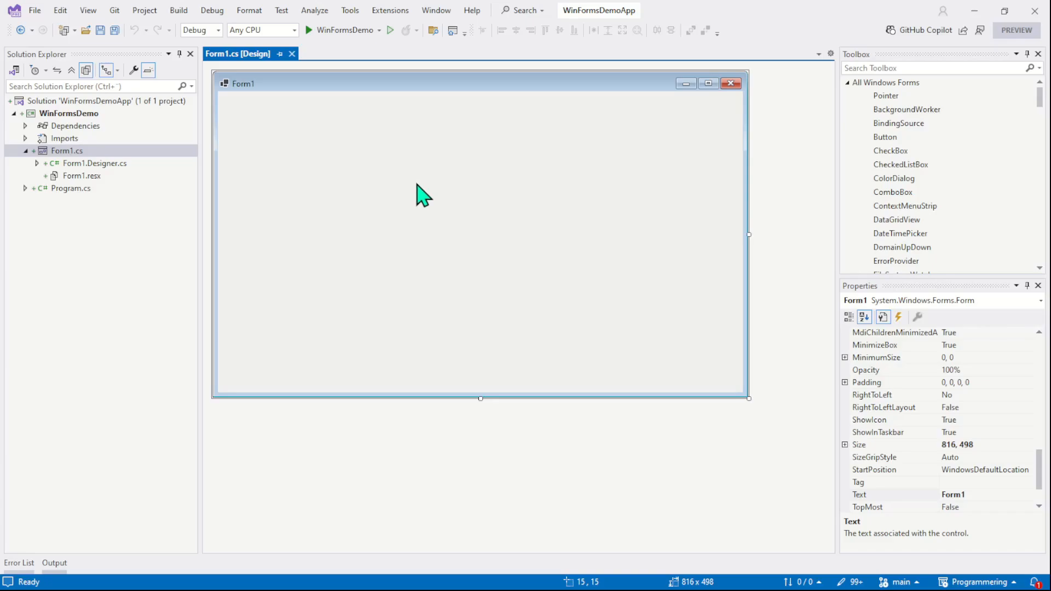
mouse_move(431, 179)
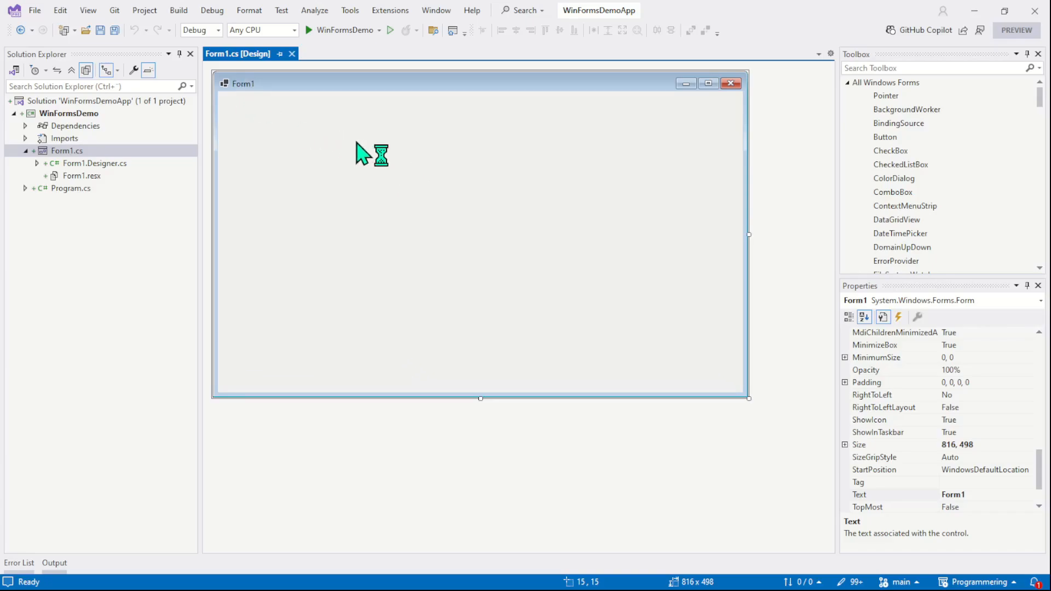
View Form1's source code from the design surface, then alternate between the code and design views
right_click(366, 154)
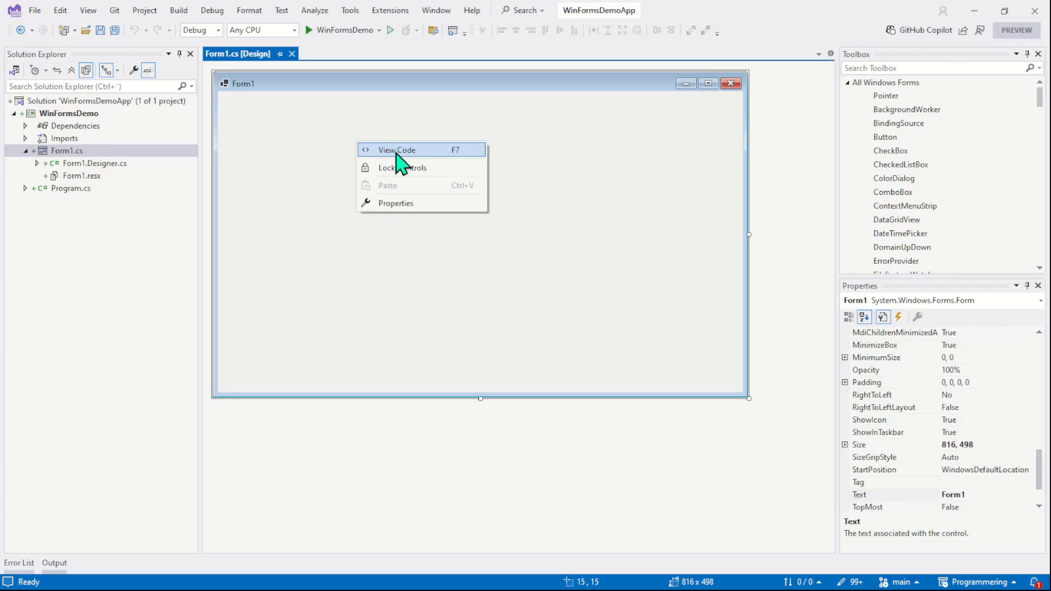
left_click(396, 150)
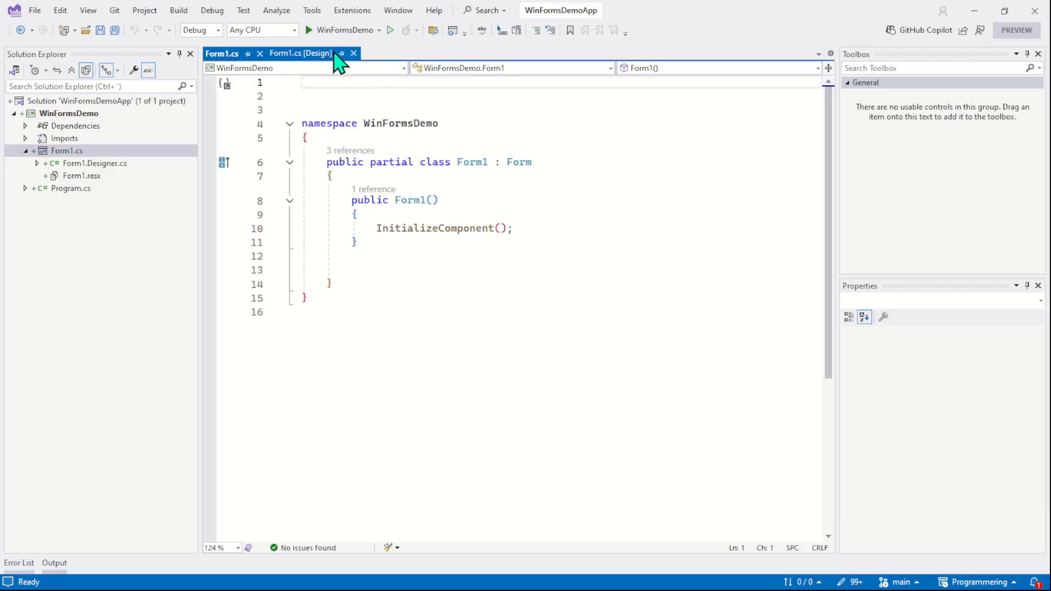
left_click(300, 53)
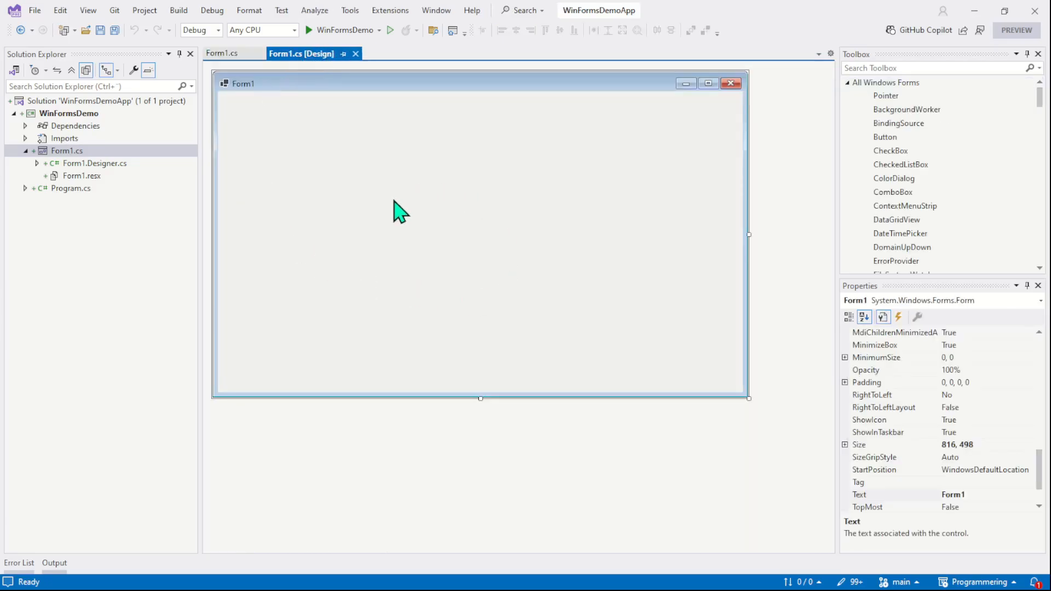
left_click(222, 53)
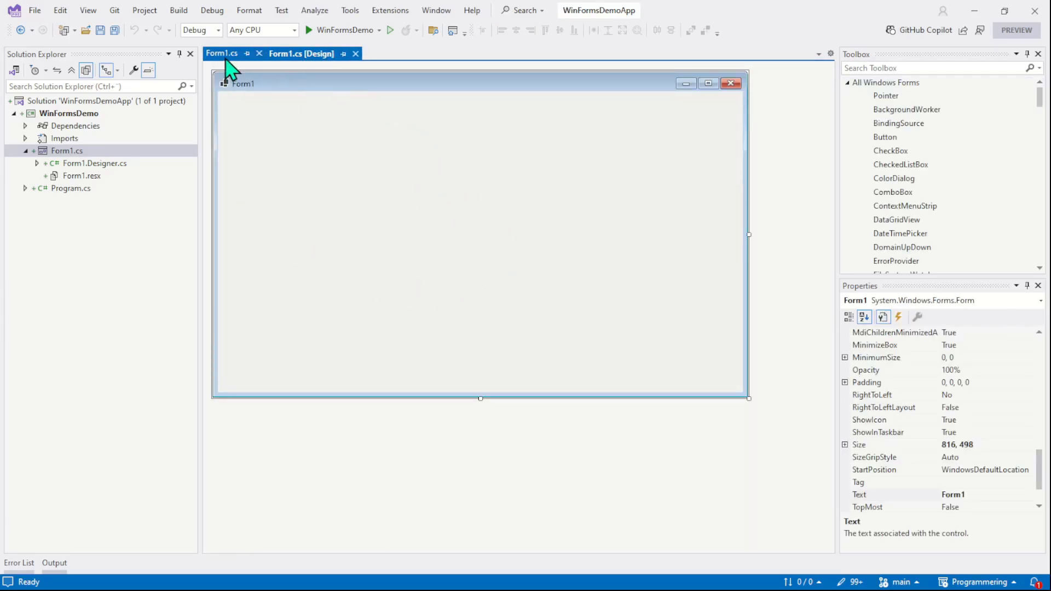
left_click(222, 53)
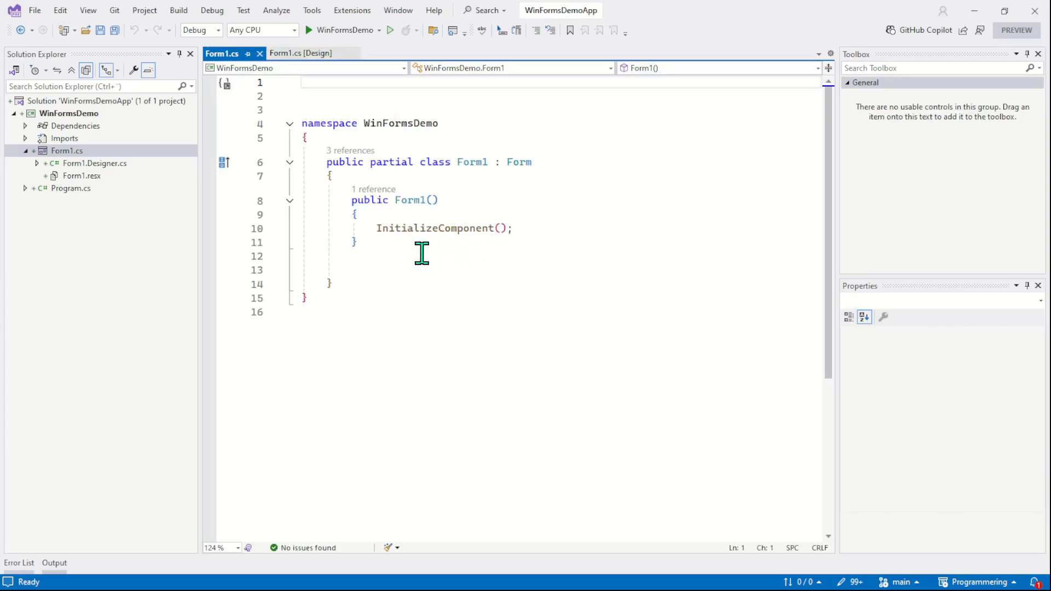
mouse_move(355, 266)
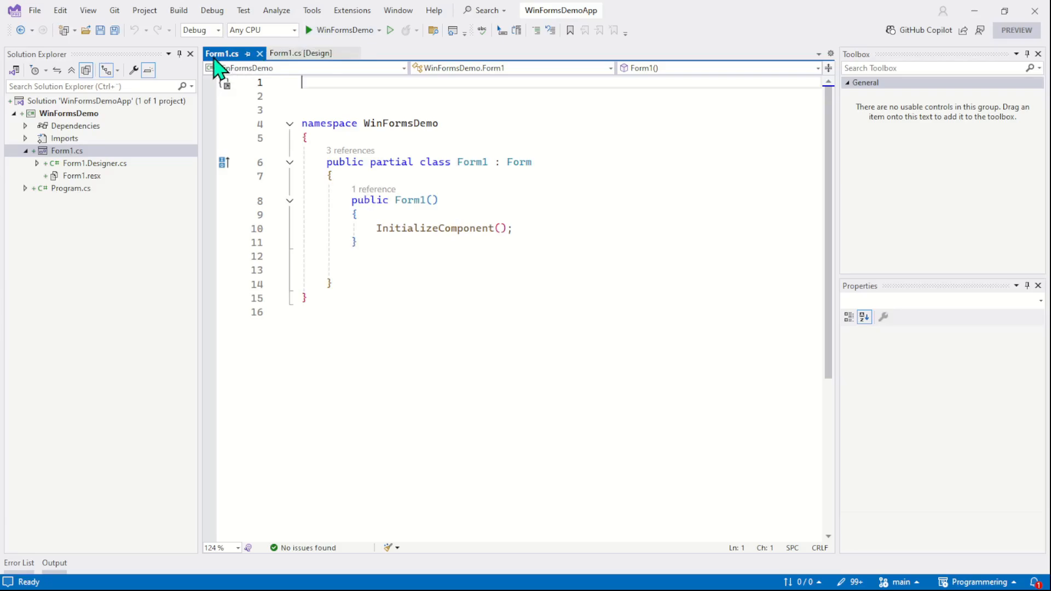
left_click(299, 53)
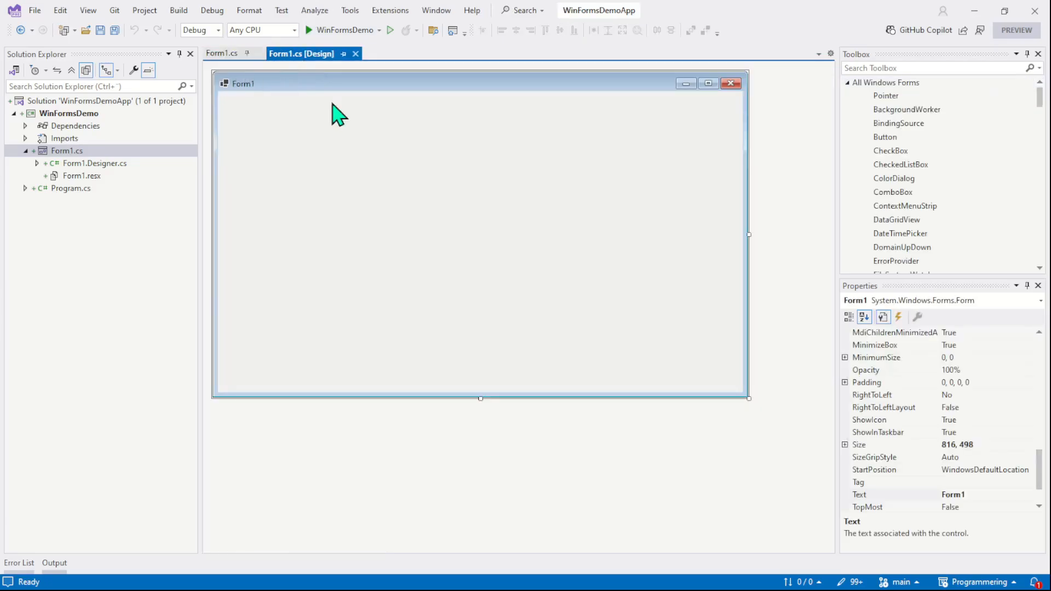
Show Form1's code with its constructor calling InitializeComponent and highlight the class name Form1
left_click(222, 53)
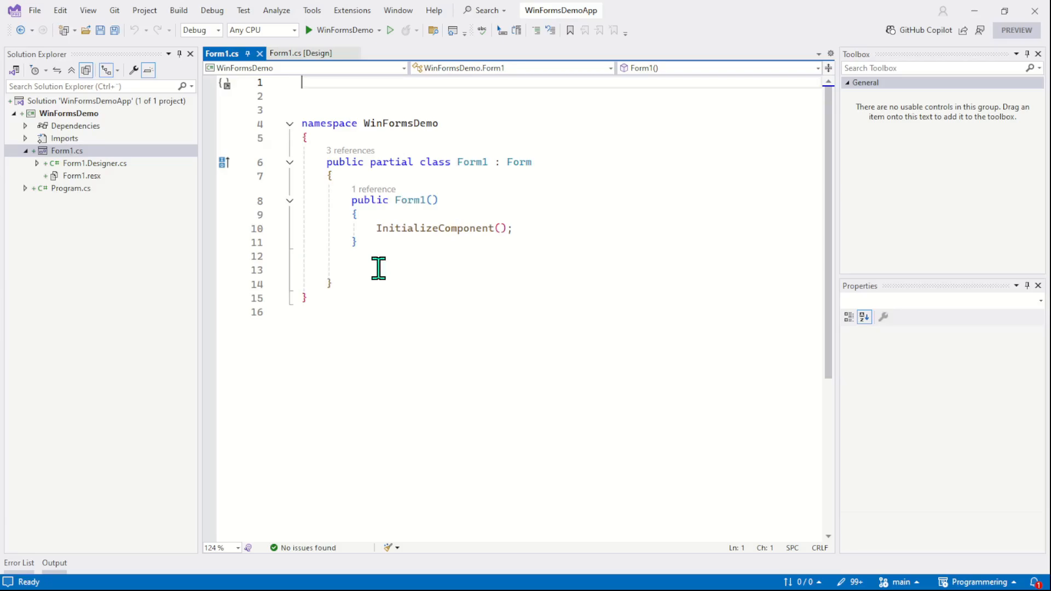
mouse_move(349, 131)
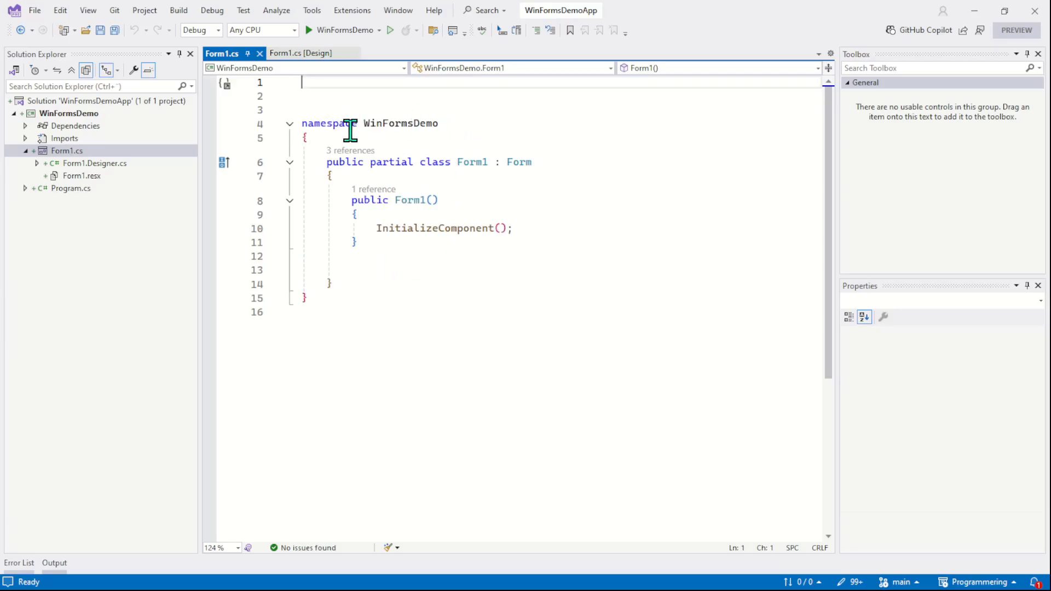
mouse_move(490, 171)
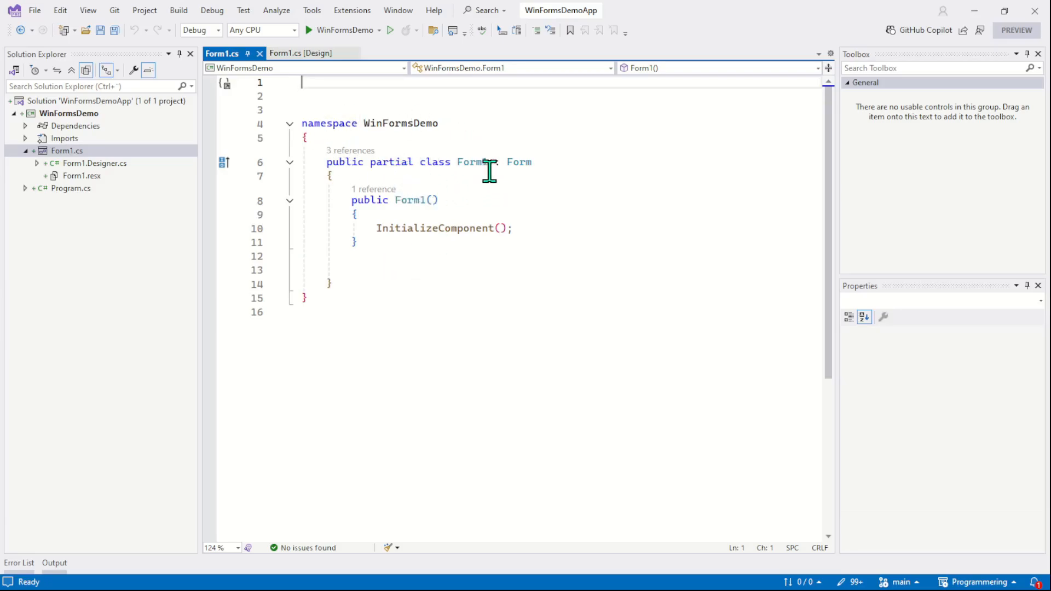
double_click(472, 162)
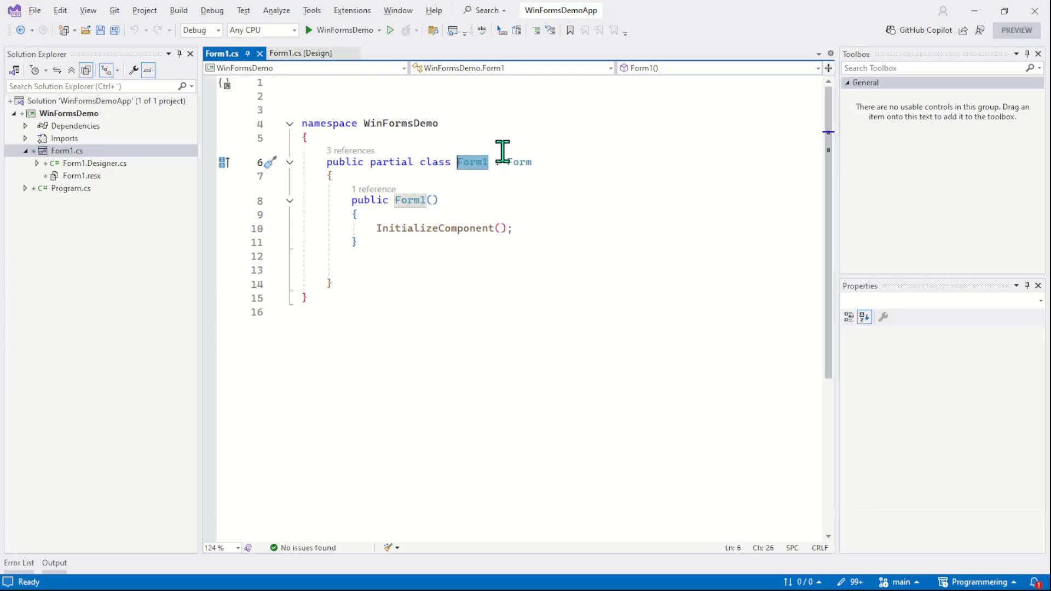
mouse_move(515, 162)
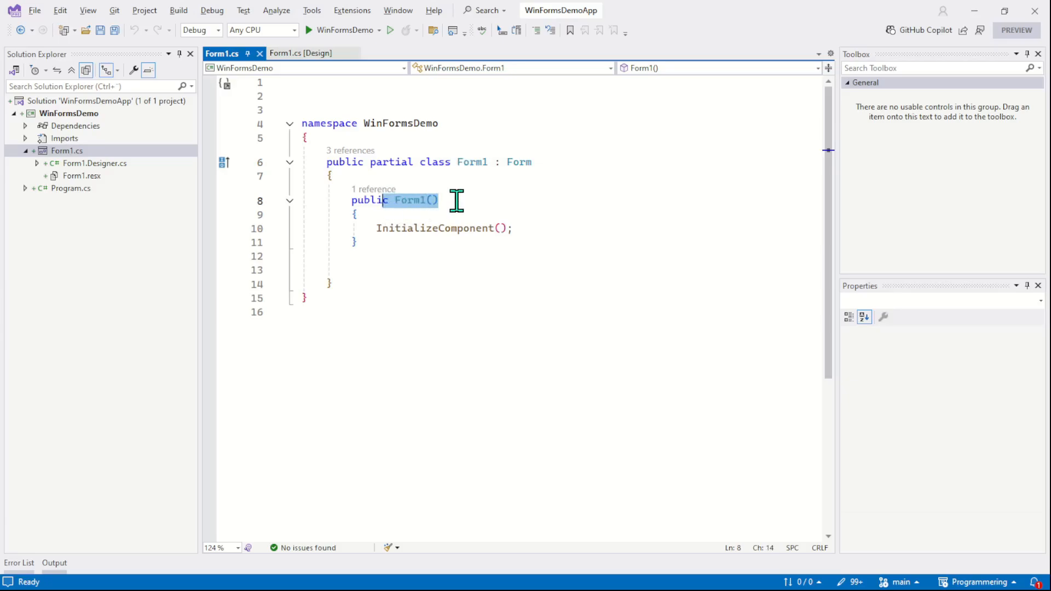
mouse_move(444, 204)
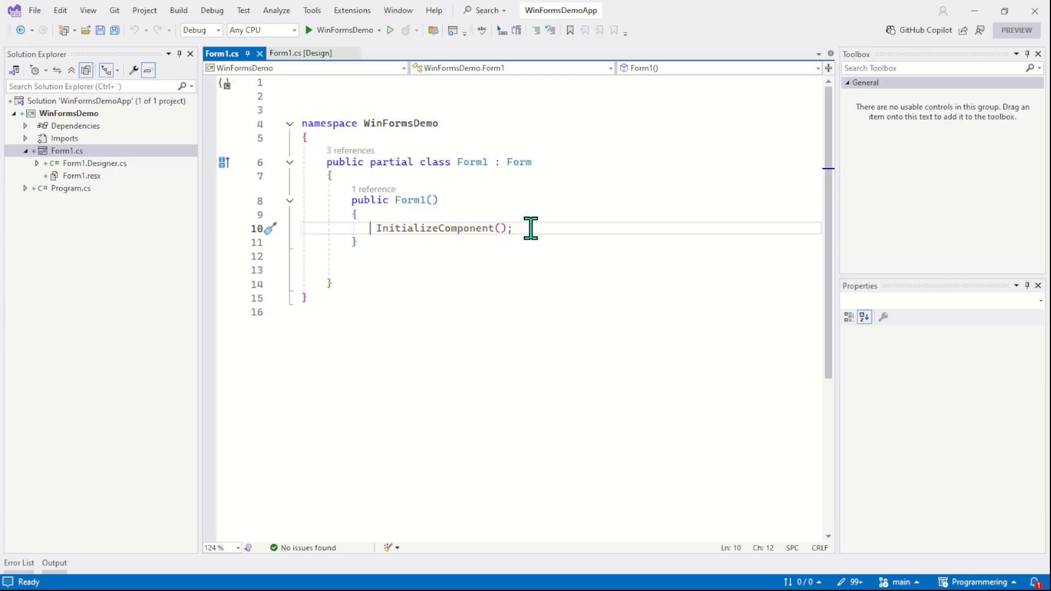
Return to the Form1 design surface where button1 is placed
left_click(301, 53)
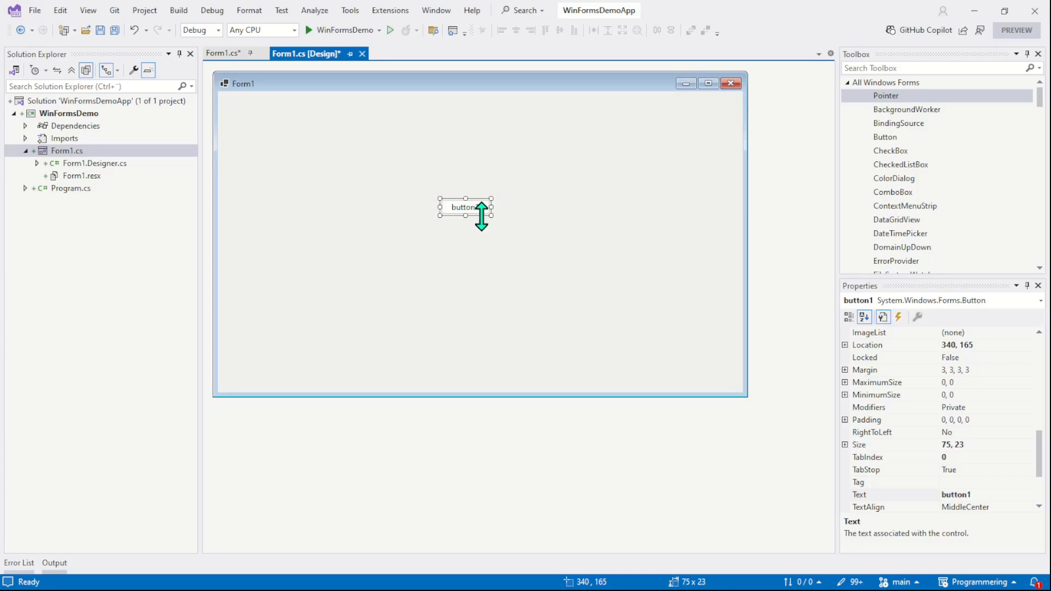
mouse_move(502, 224)
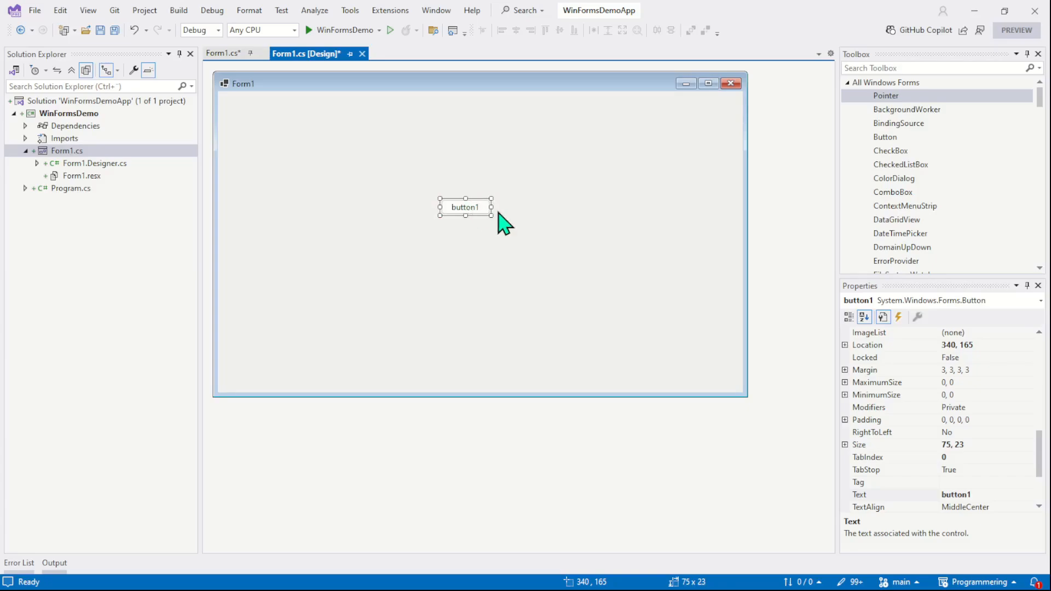
mouse_move(436, 213)
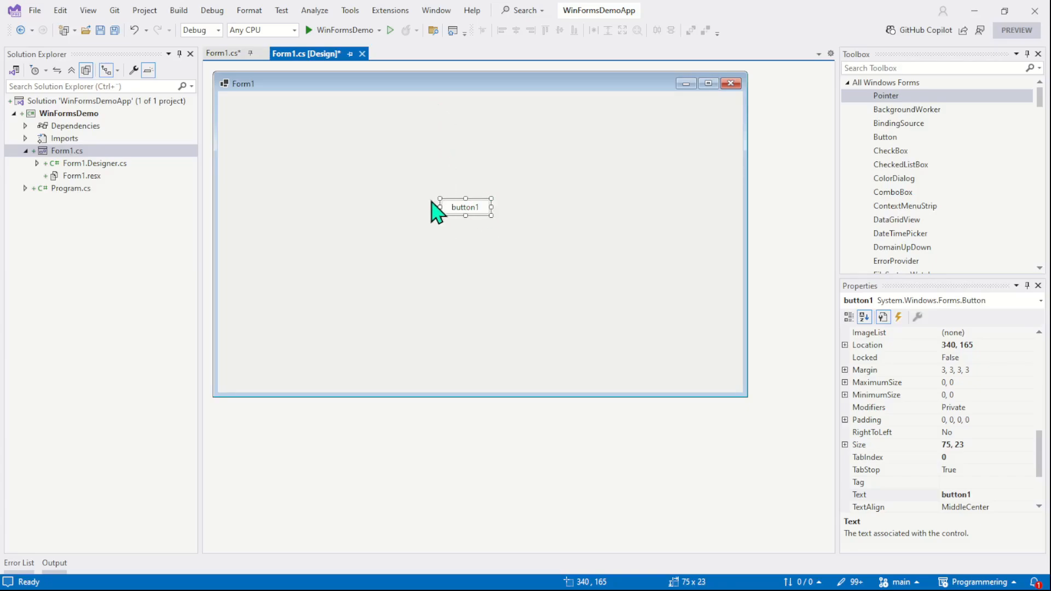
mouse_move(488, 221)
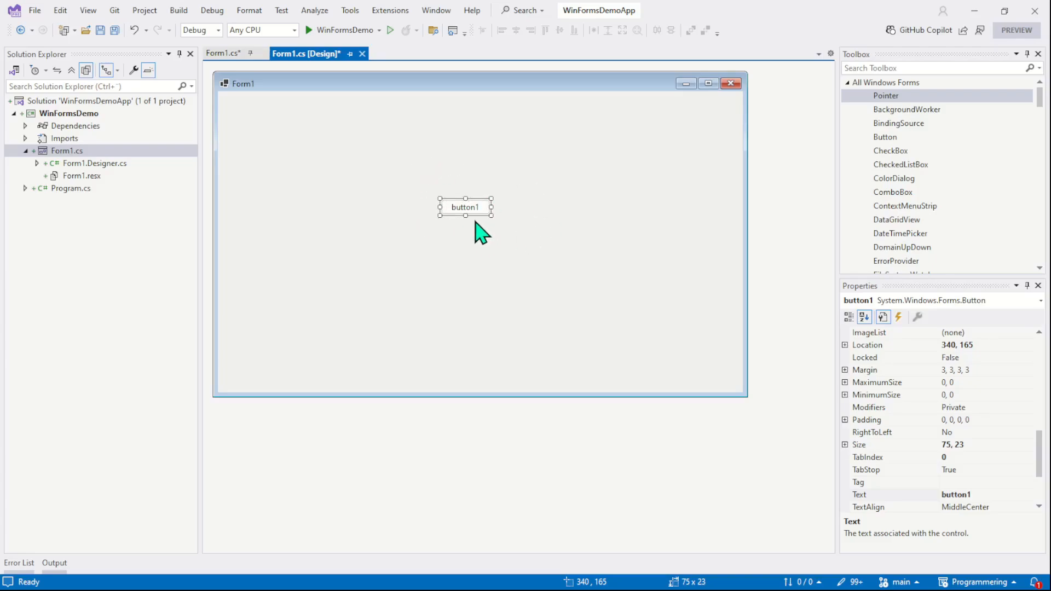
mouse_move(495, 198)
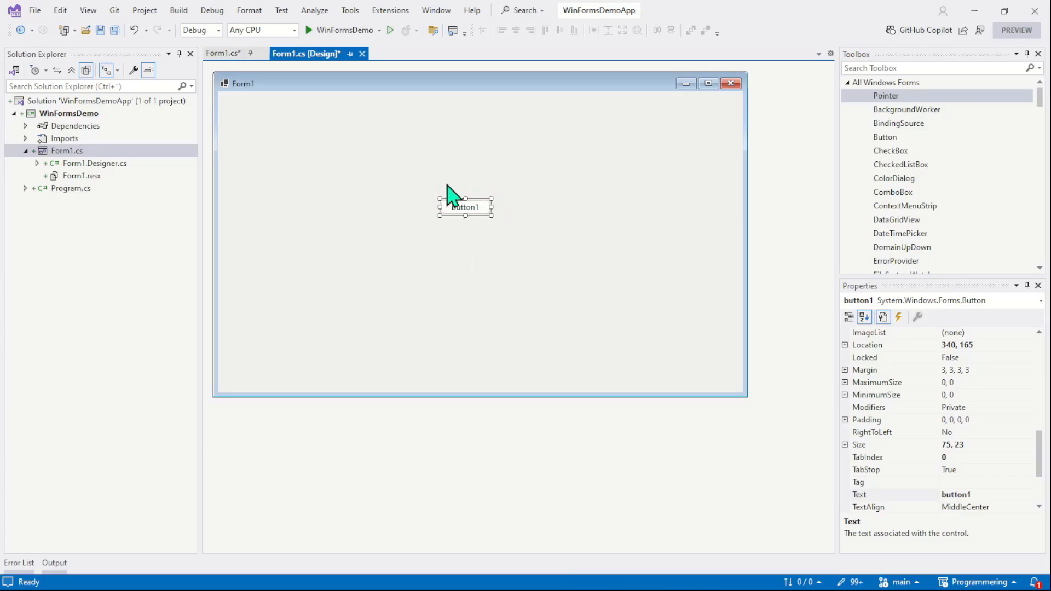
mouse_move(449, 171)
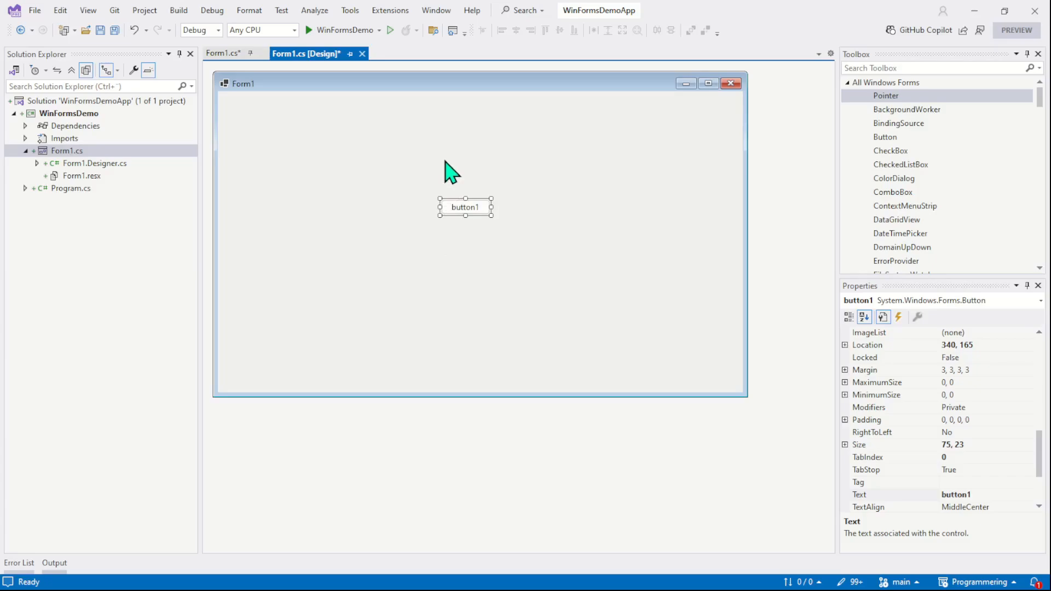
mouse_move(441, 216)
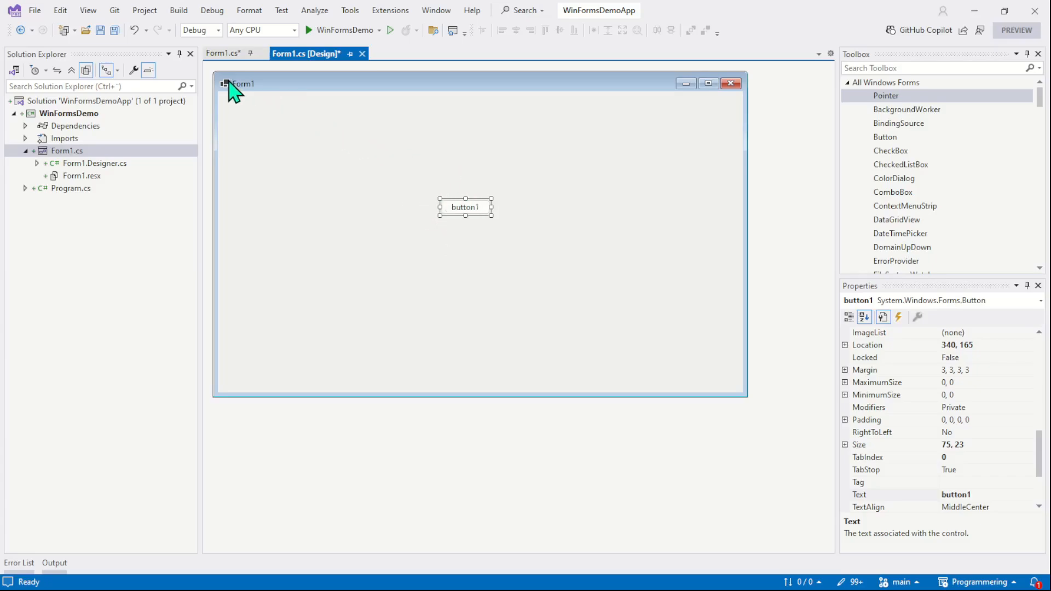
Add a trailing '// call' comment after InitializeComponent() in Form1's constructor
left_click(222, 52)
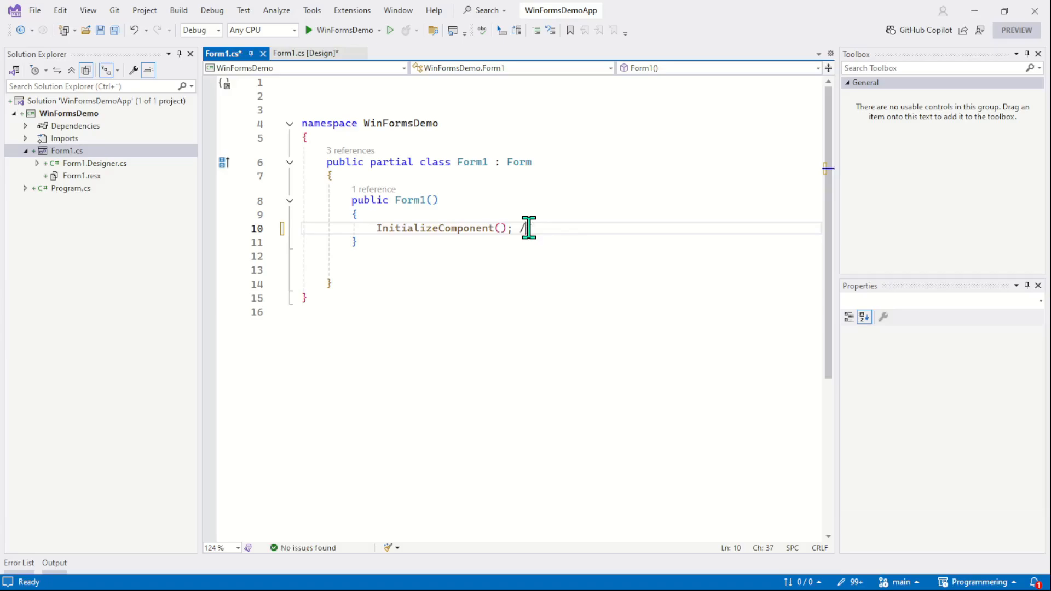
type("call")
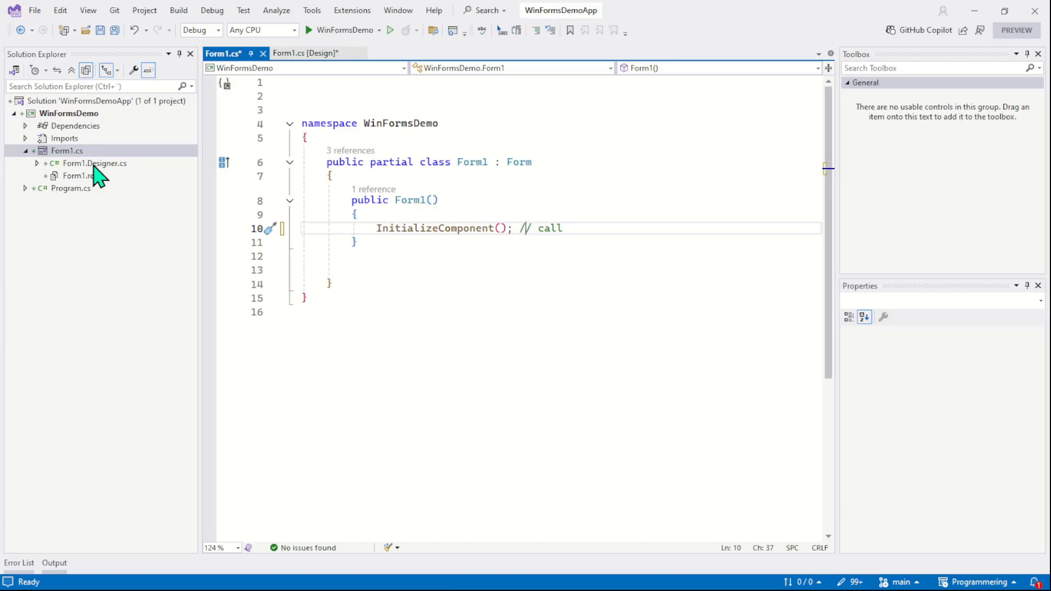
mouse_move(114, 168)
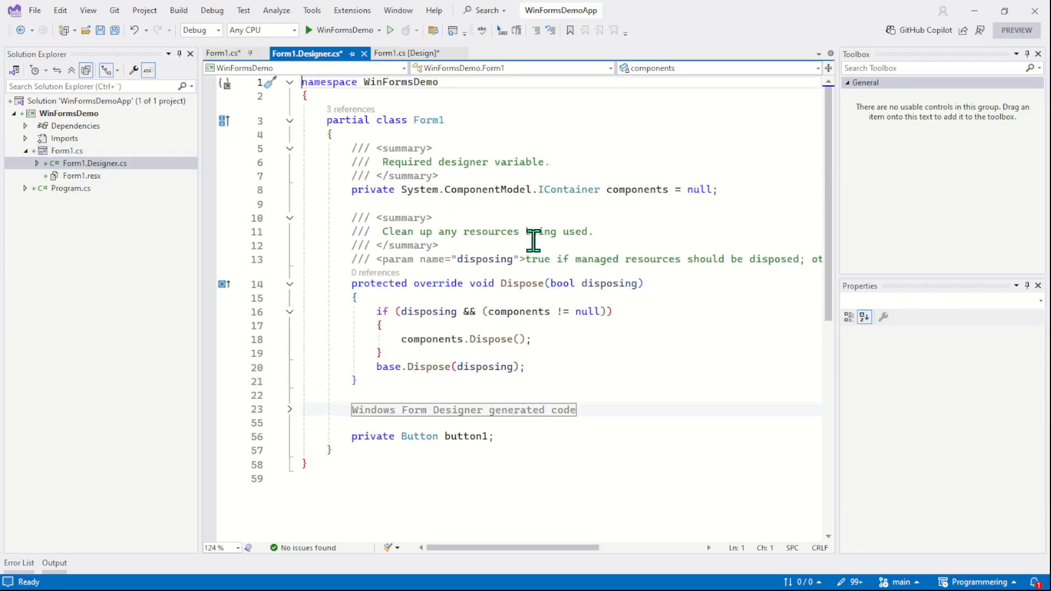
Expand the designer-generated code region and inspect InitializeComponent's button1 location setting
scroll("down", 3)
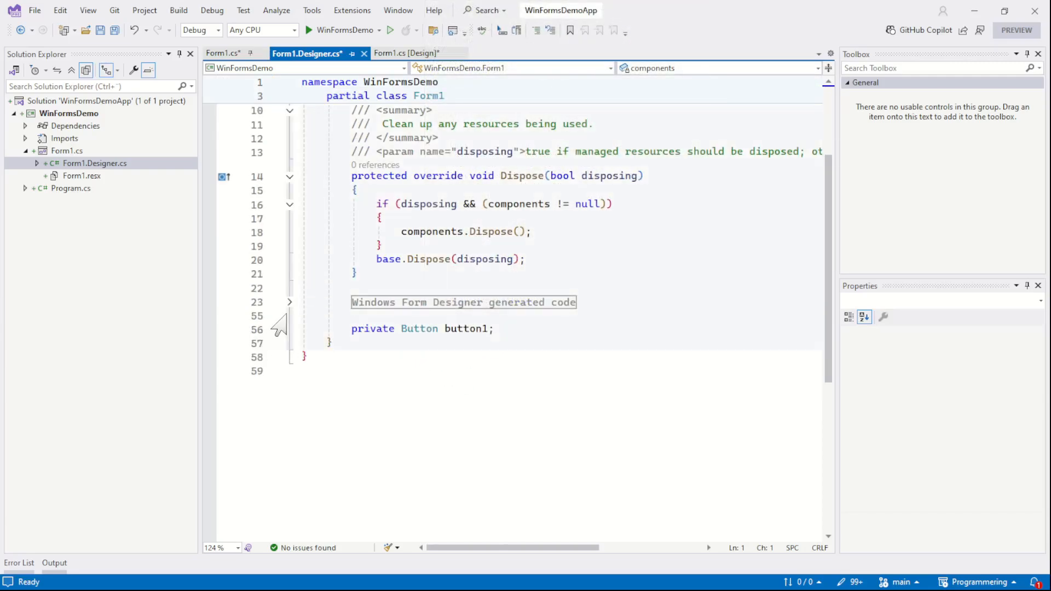
left_click(289, 302)
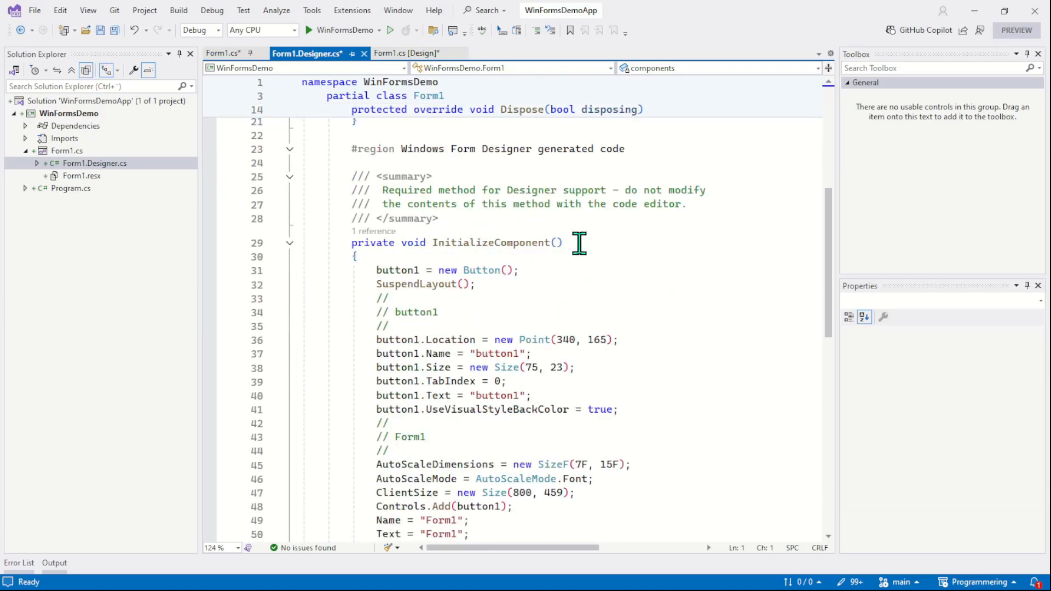
double_click(492, 243)
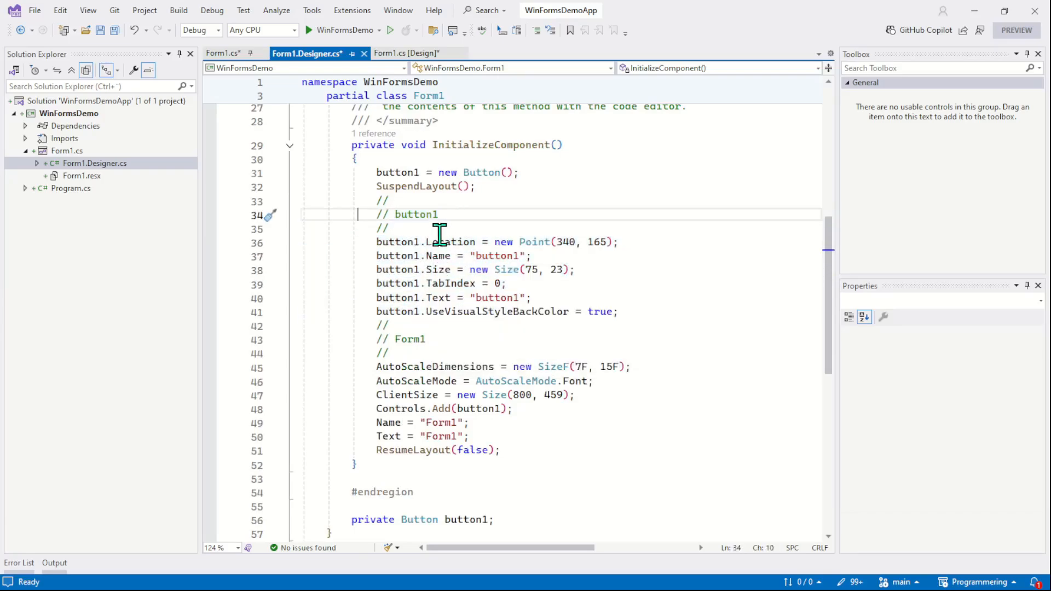
mouse_move(422, 248)
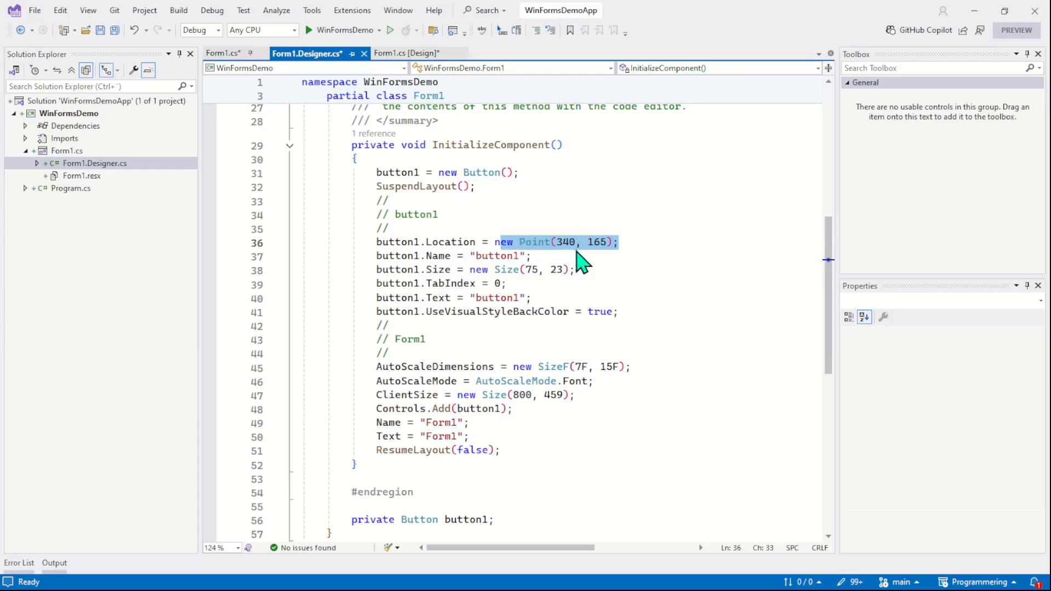
double_click(438, 270)
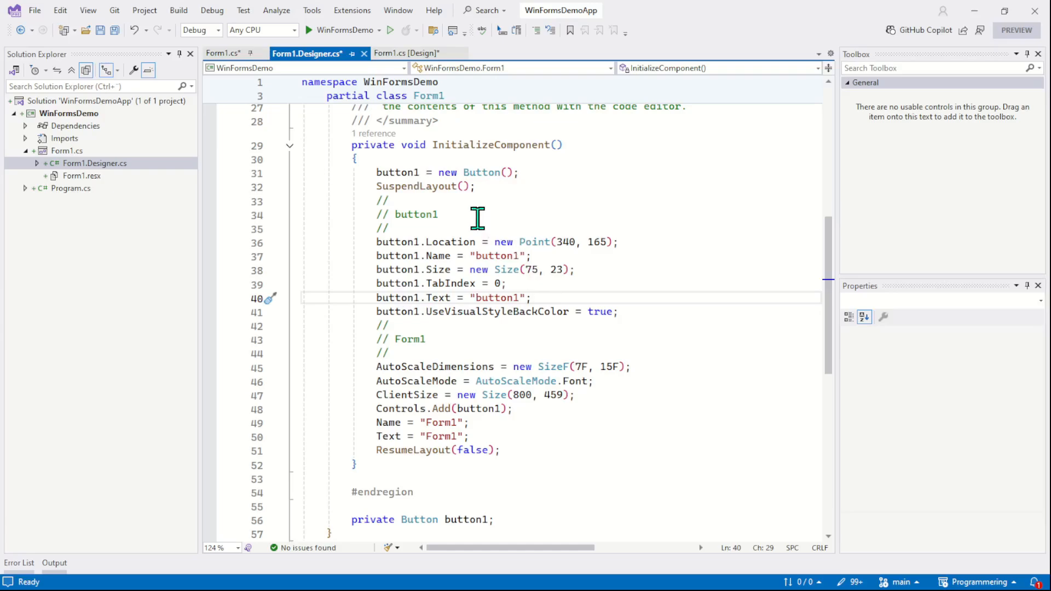
mouse_move(434, 144)
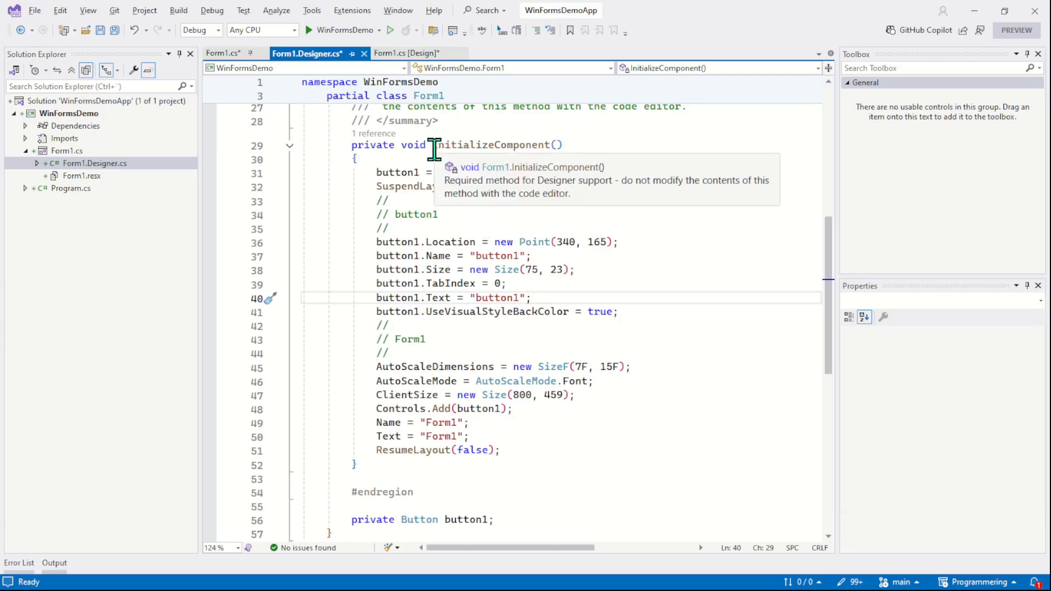
mouse_move(521, 208)
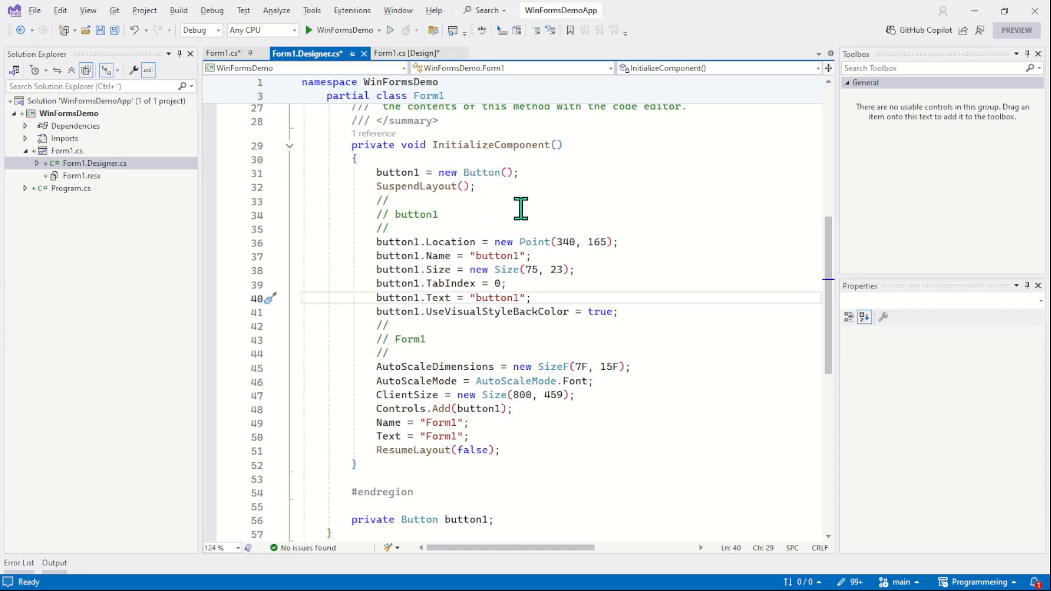
mouse_move(504, 241)
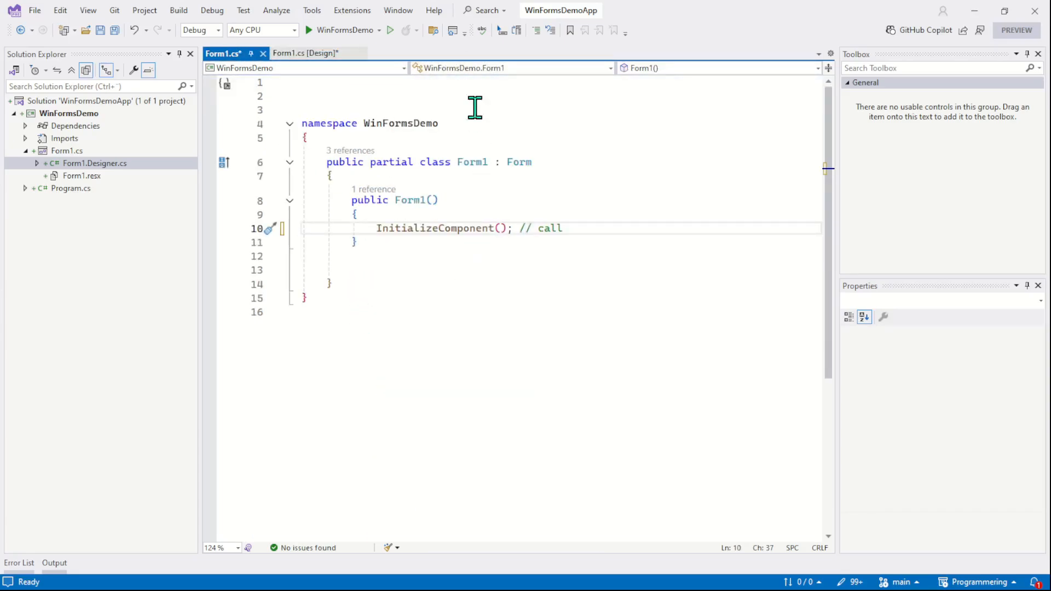
mouse_move(374, 288)
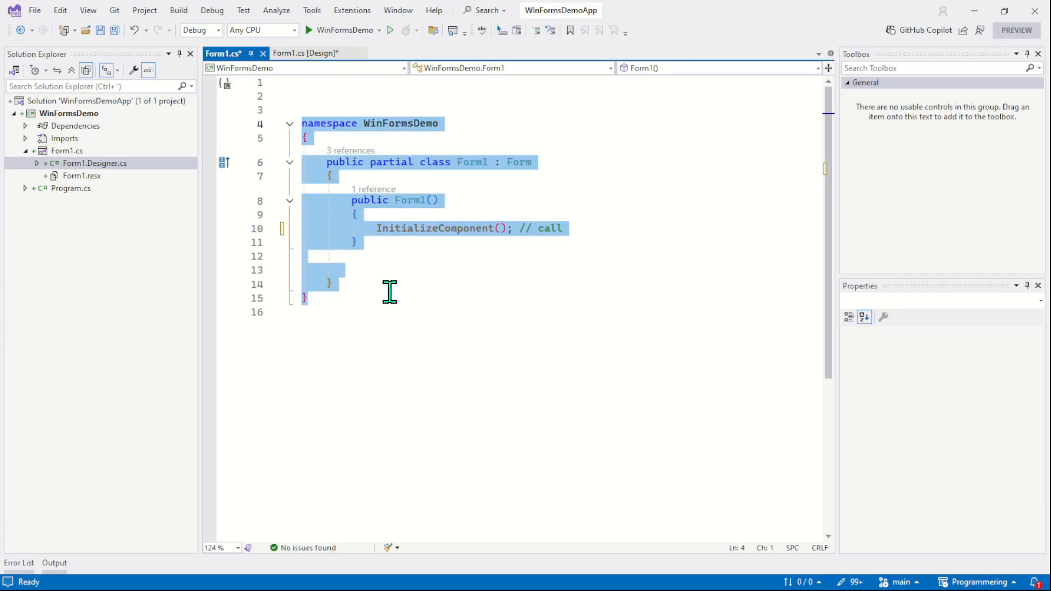
Clear the code selection and return to the Form1 design surface showing button1
left_click(489, 166)
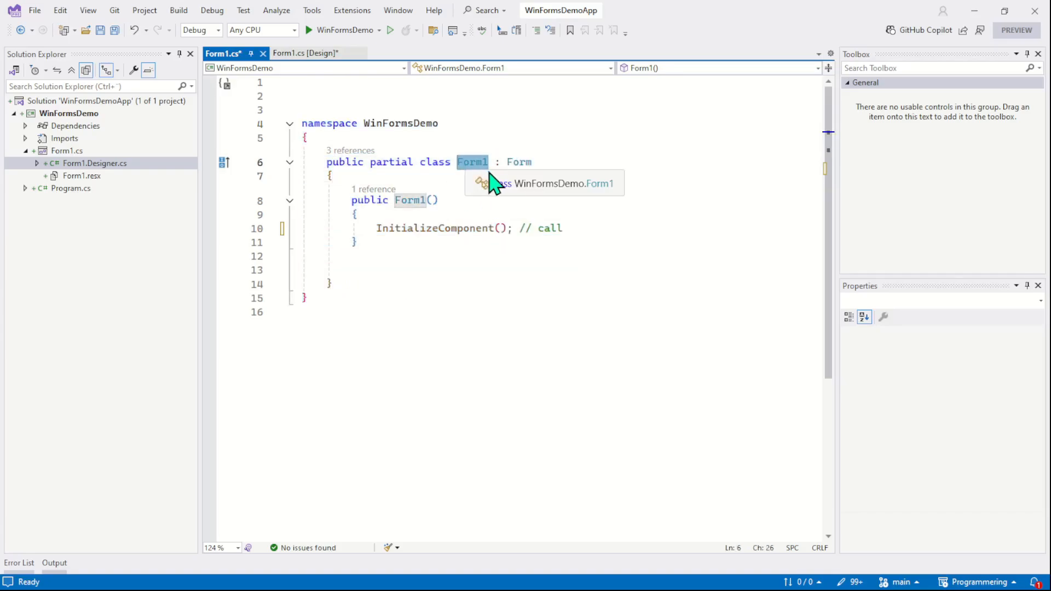
left_click(306, 53)
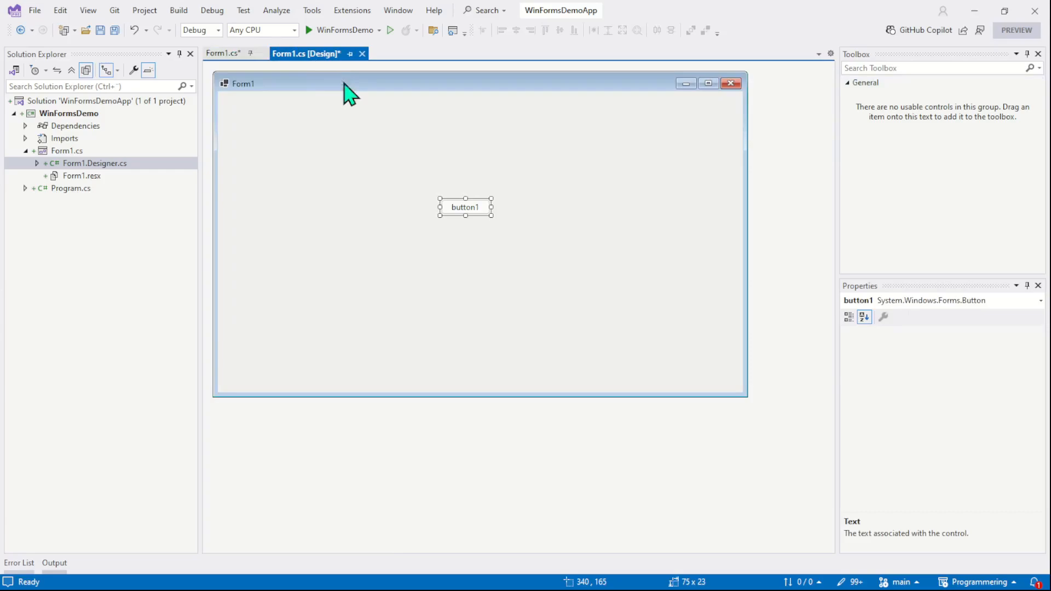
Delete button1 from the form, leaving Form1 empty
left_click(464, 206)
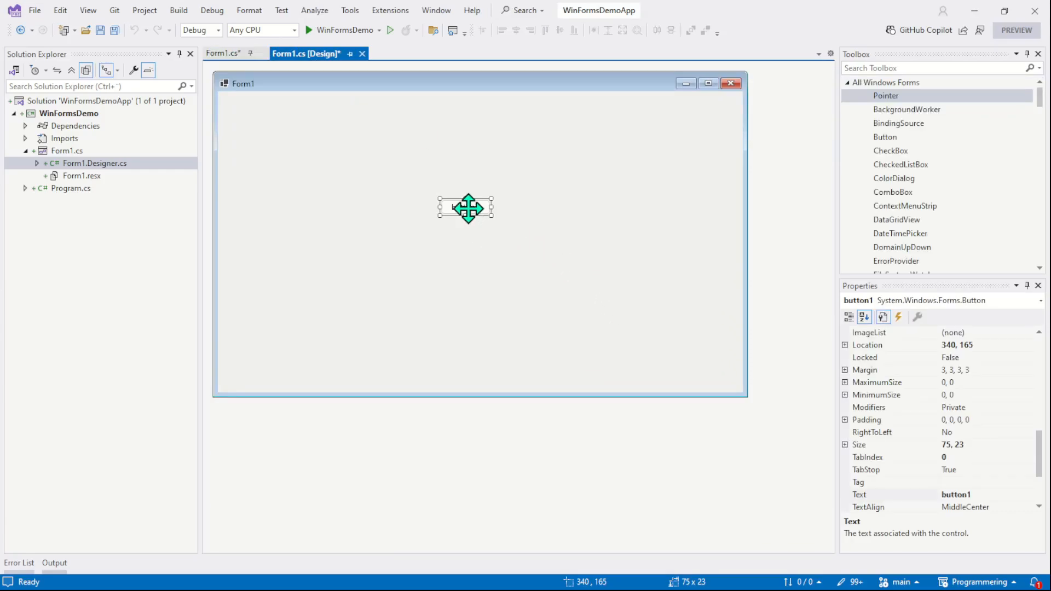
mouse_move(492, 231)
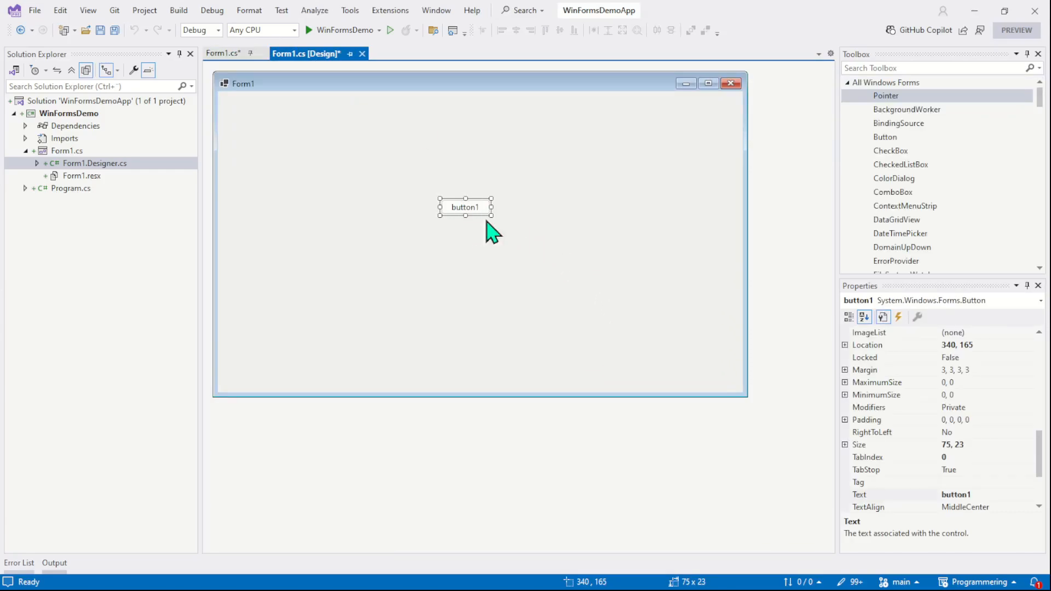
key("Delete")
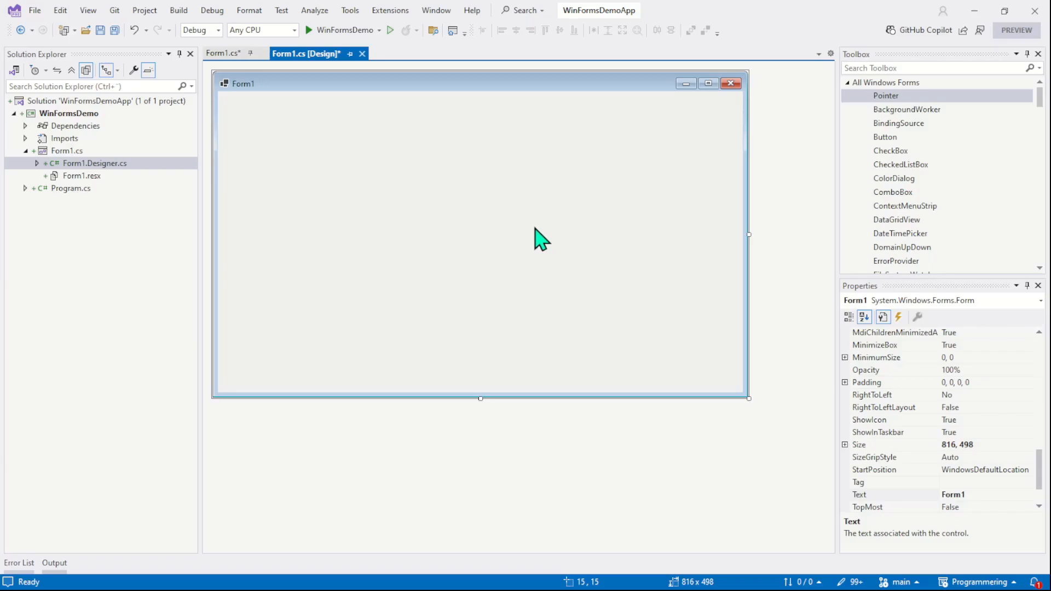
mouse_move(991, 447)
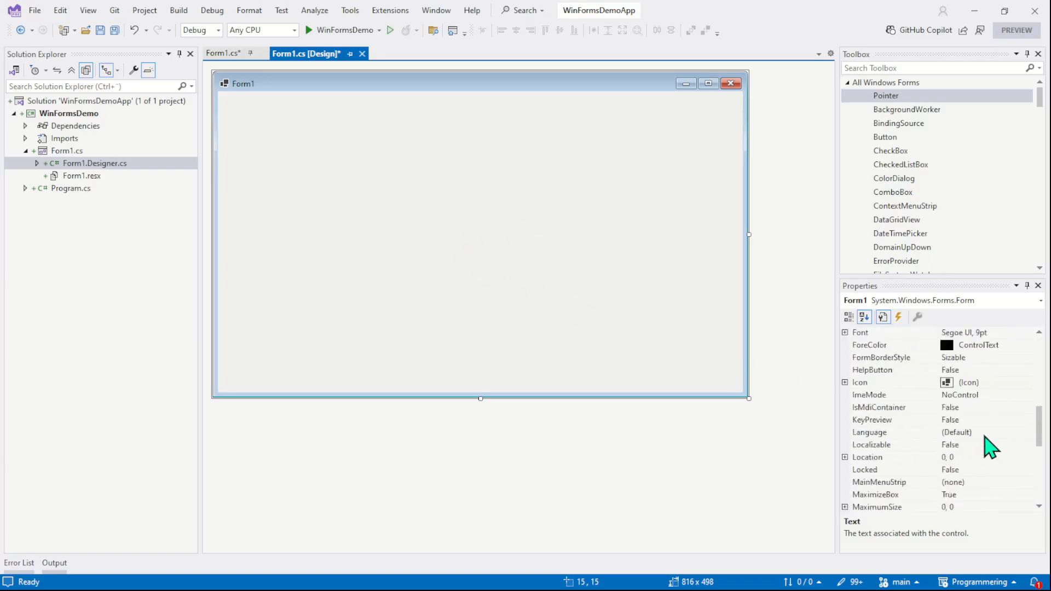
scroll("down", 3)
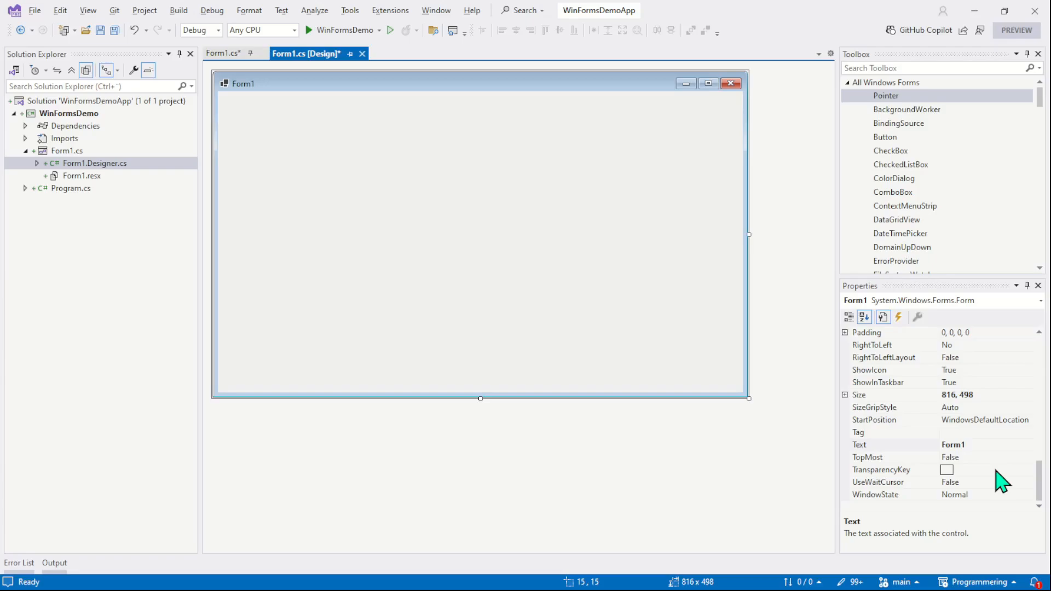
mouse_move(866, 455)
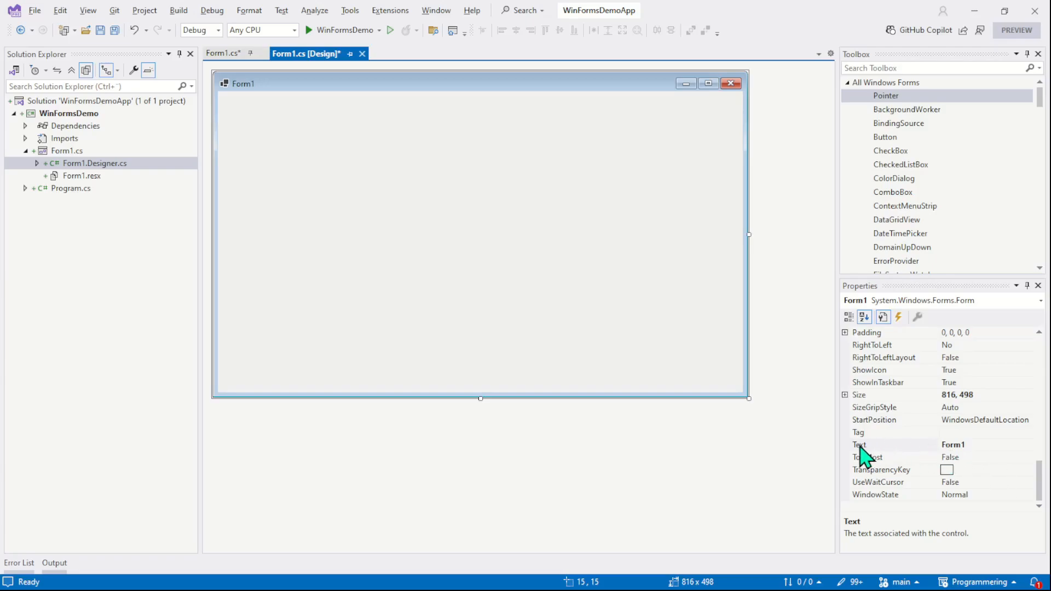
Set the form's Text property to 'Bank Application' in place of Form1
left_click(860, 444)
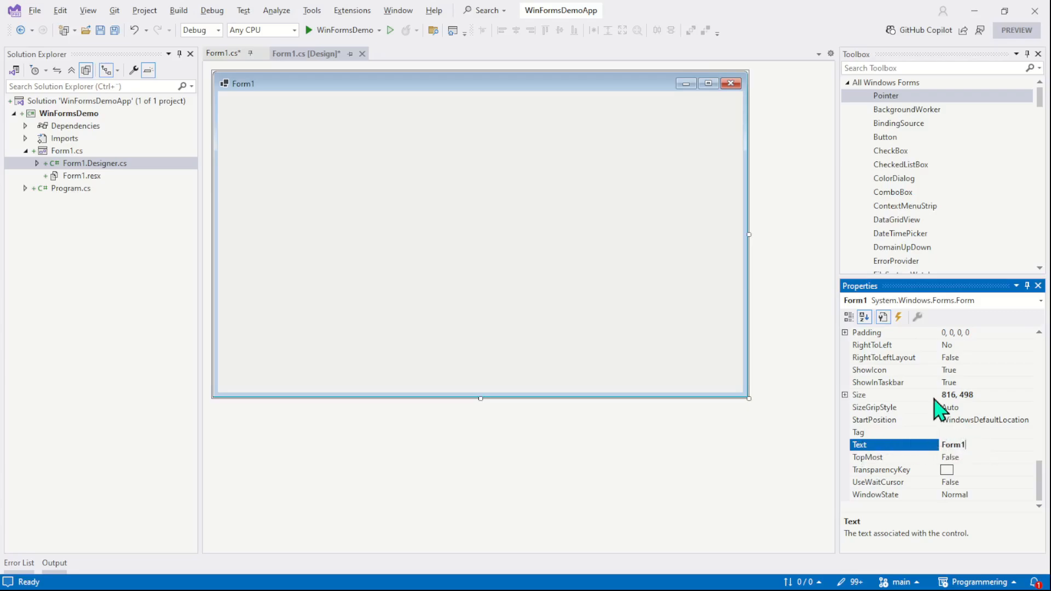
mouse_move(246, 106)
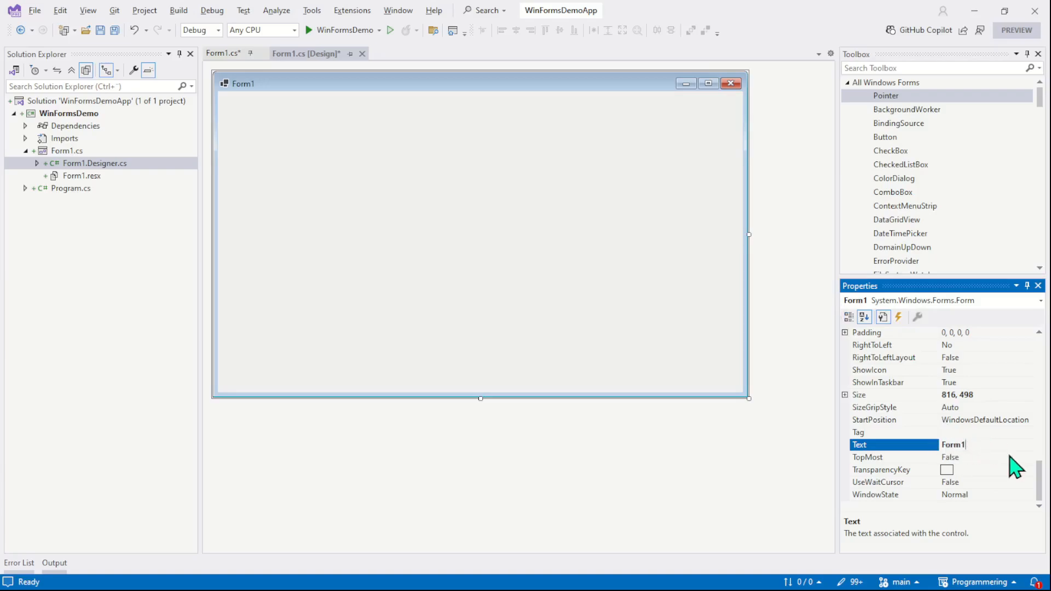
key("BackSpace")
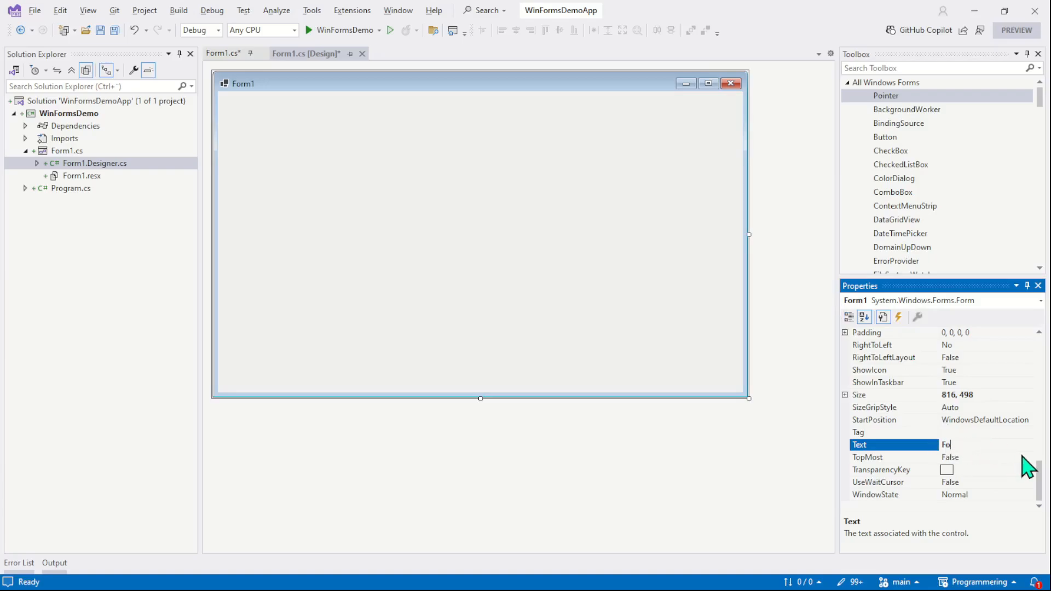
type("Bank")
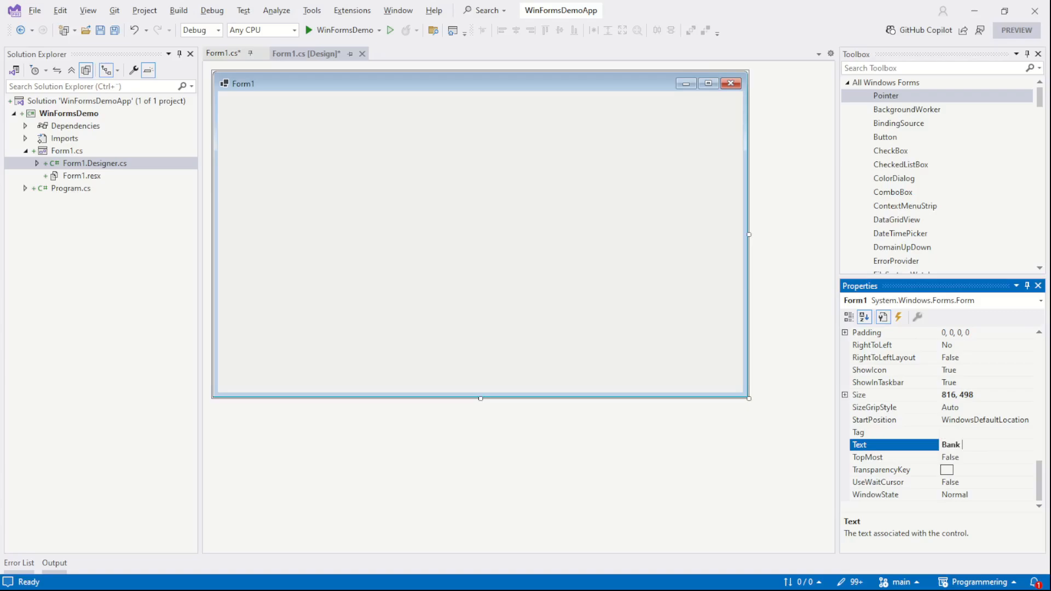
type("Application")
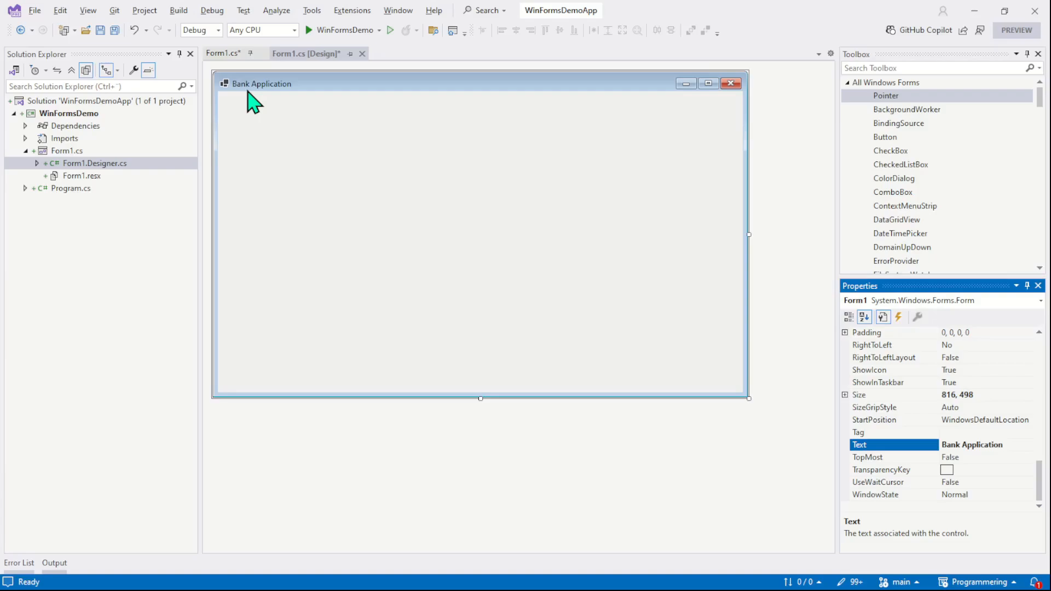
mouse_move(1005, 445)
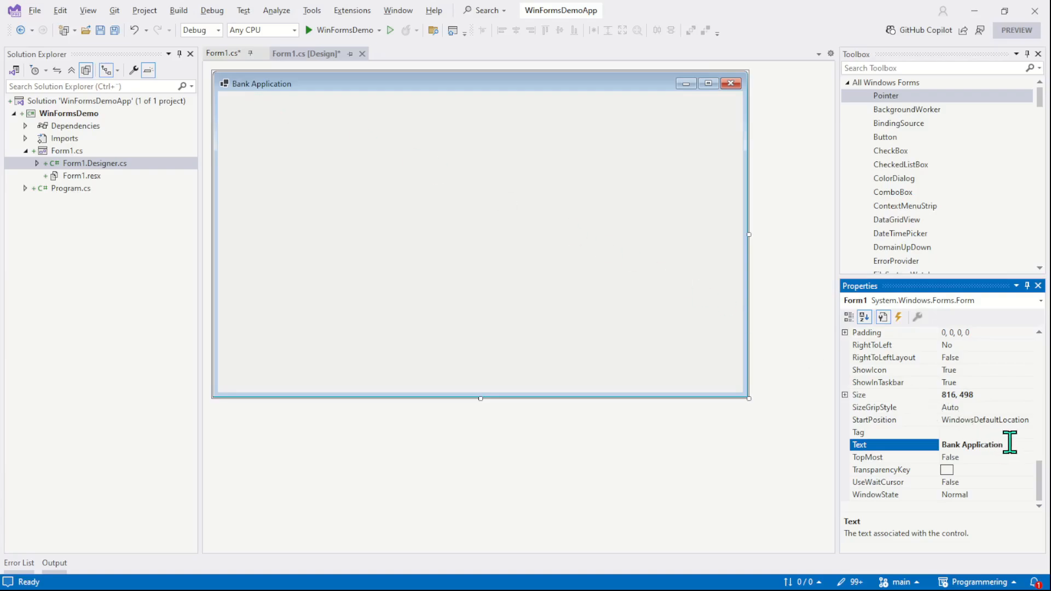
Set Form1's StartPosition to CenterScreen so the form opens centered
left_click(873, 419)
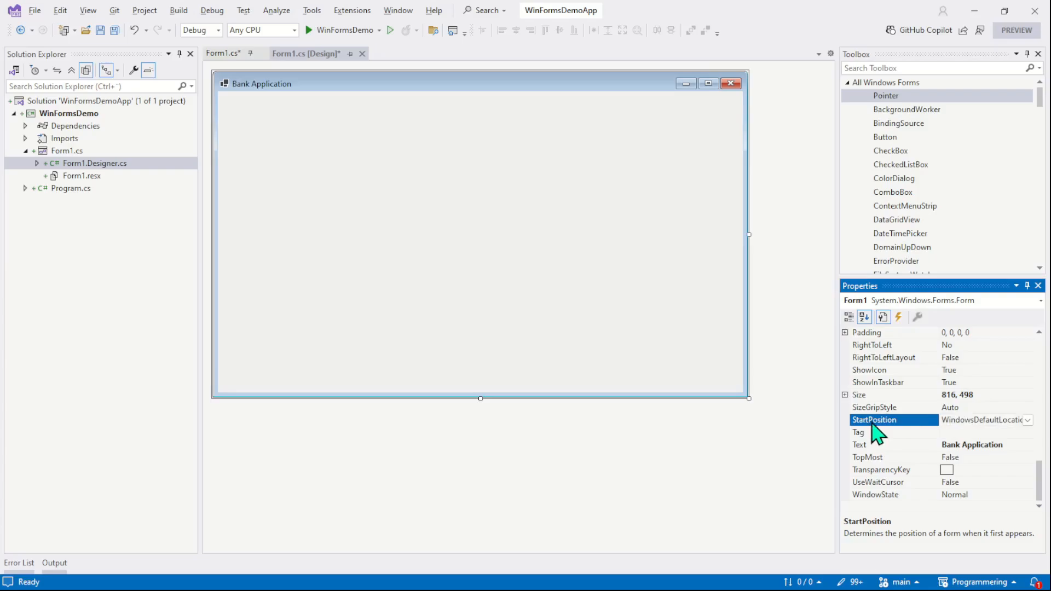
mouse_move(978, 441)
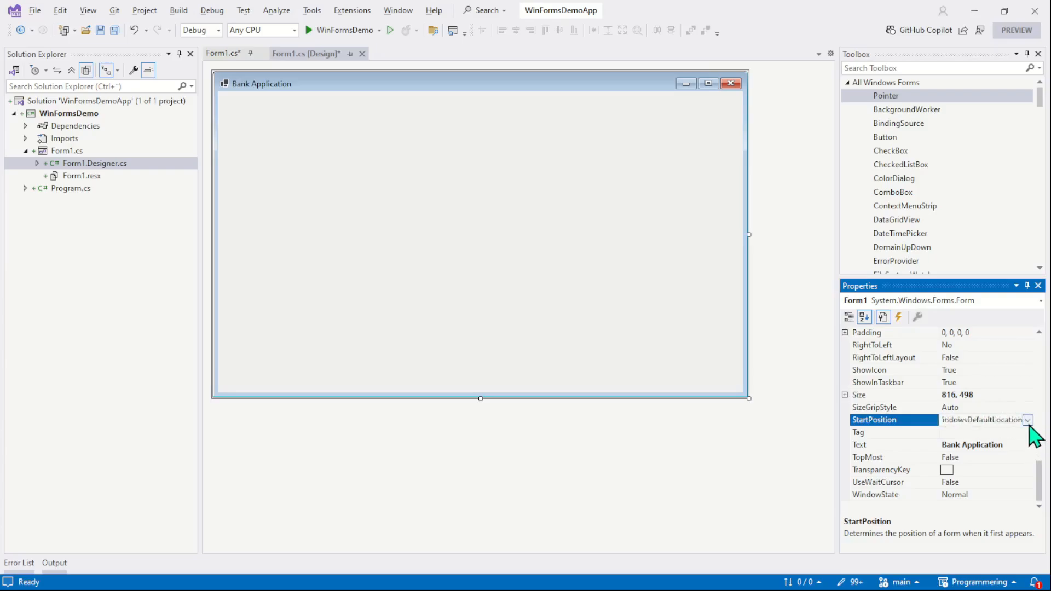
left_click(1027, 420)
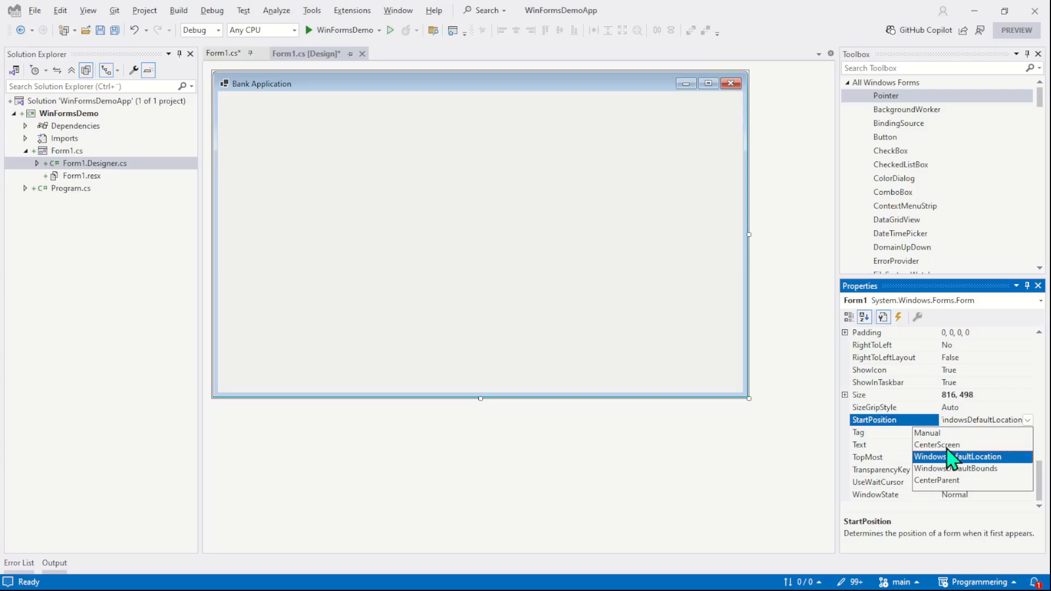
left_click(937, 444)
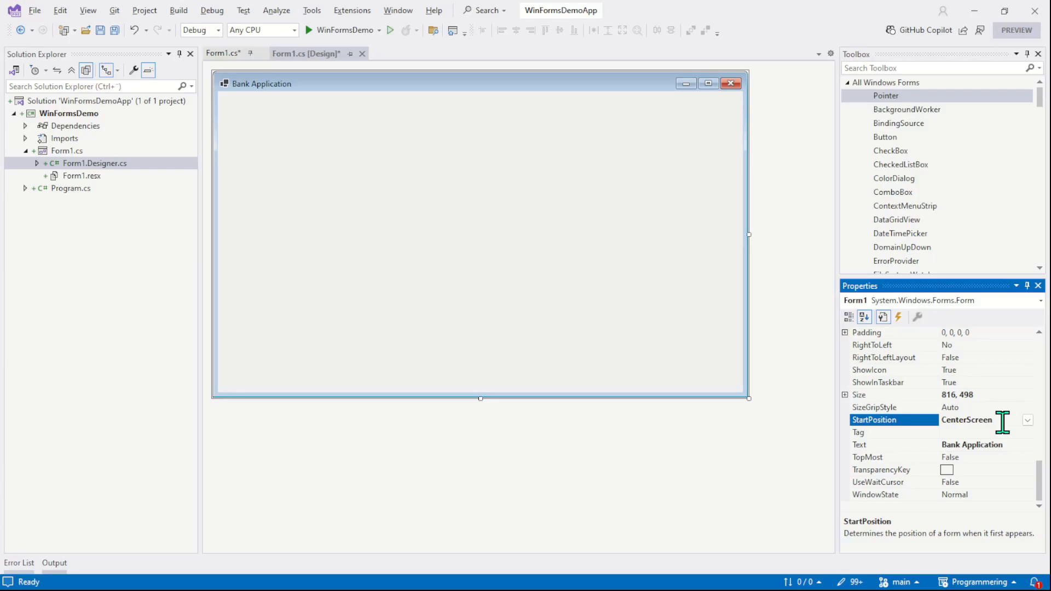
mouse_move(549, 274)
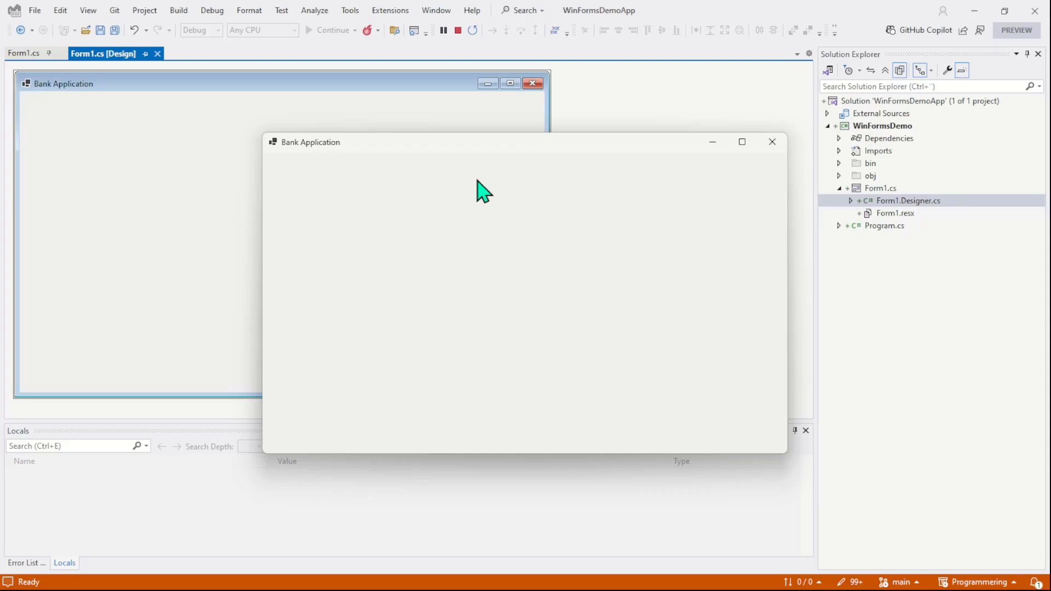
mouse_move(613, 241)
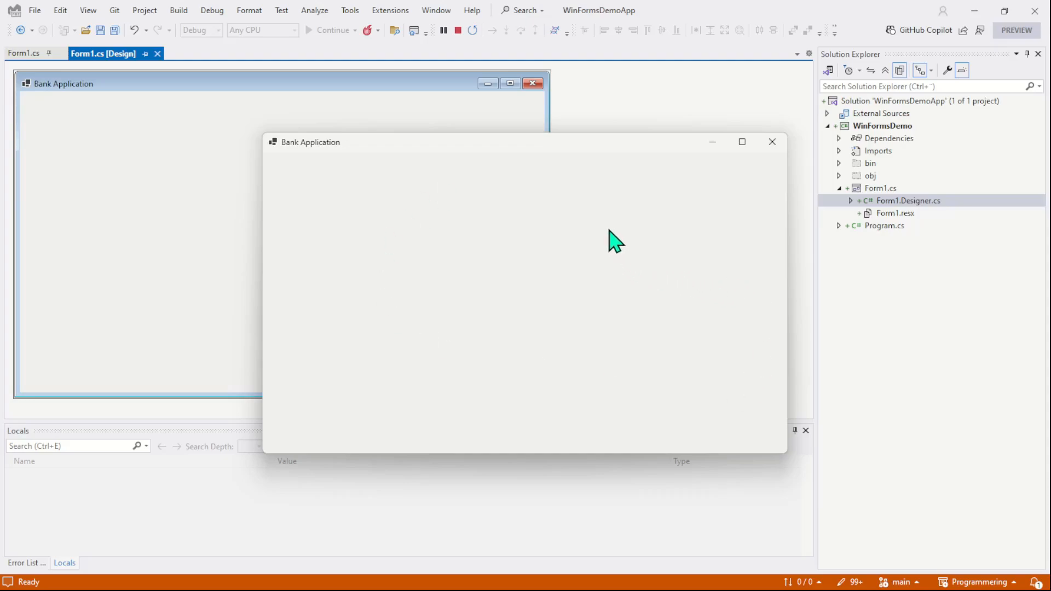
mouse_move(464, 277)
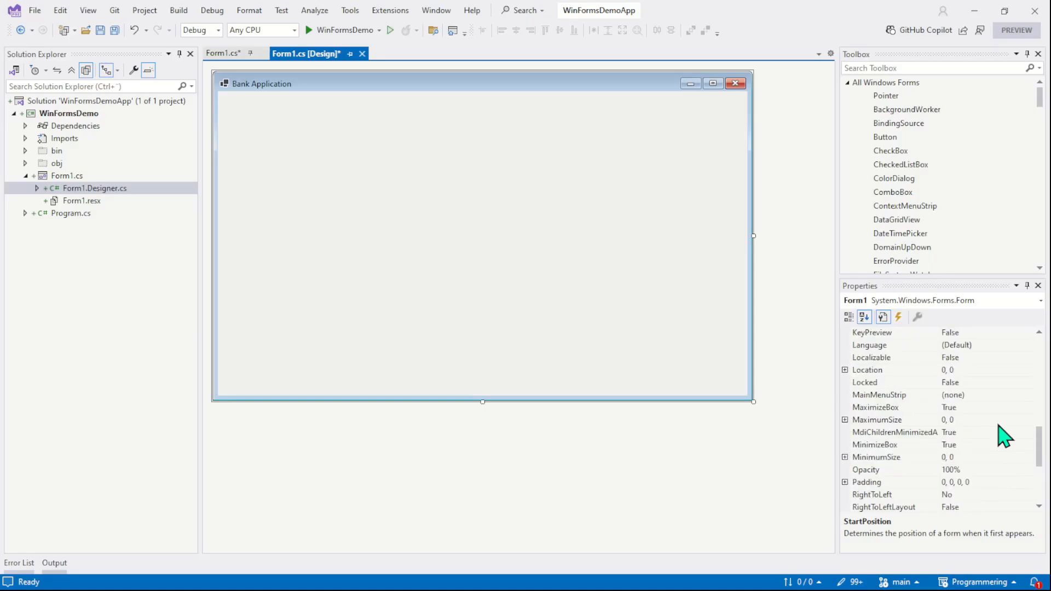
left_click(864, 317)
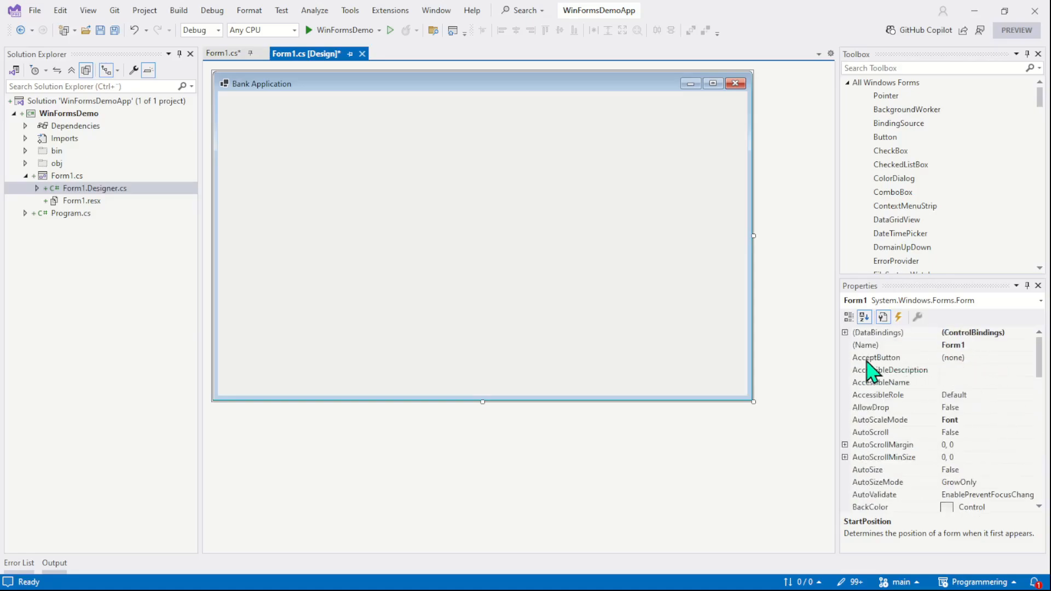
mouse_move(942, 358)
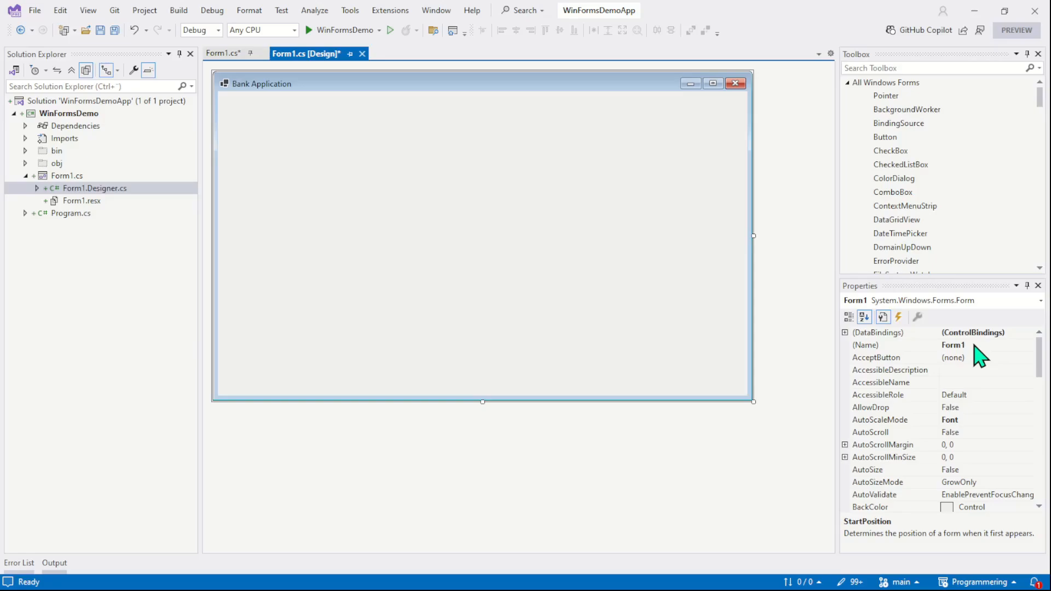
mouse_move(942, 366)
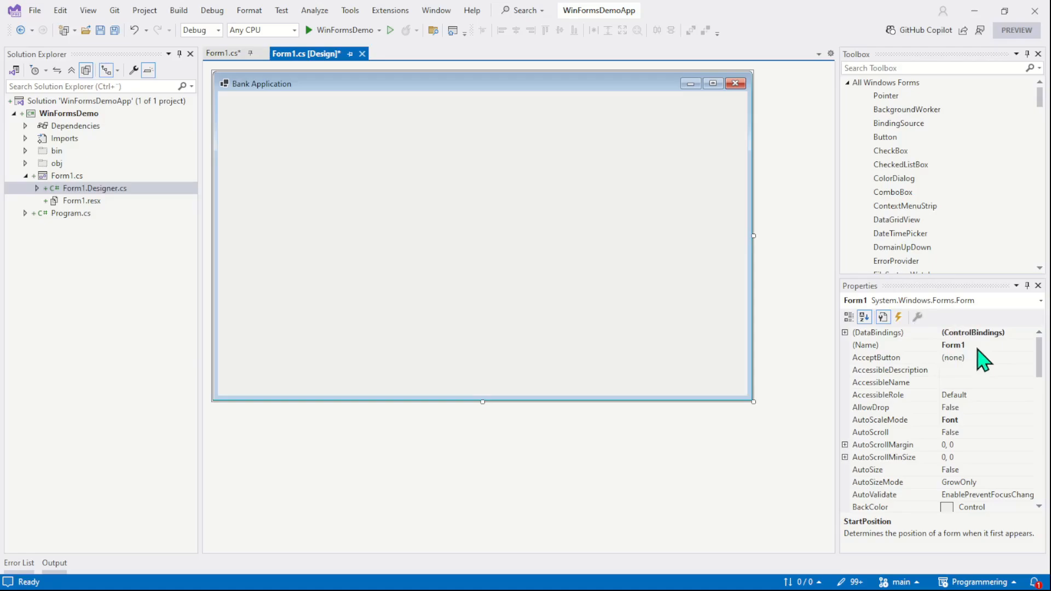
mouse_move(982, 357)
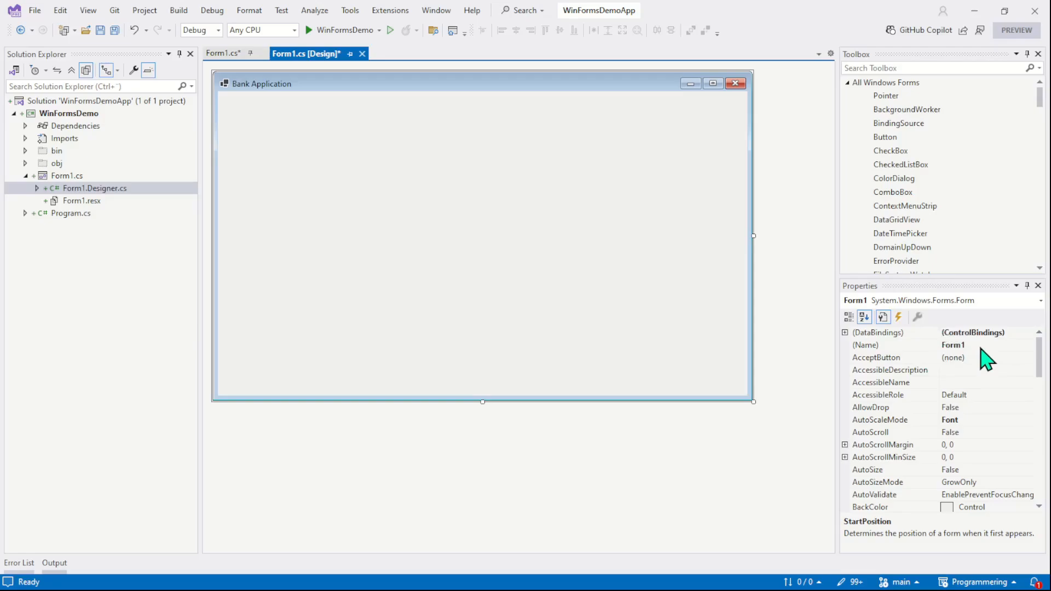
mouse_move(445, 227)
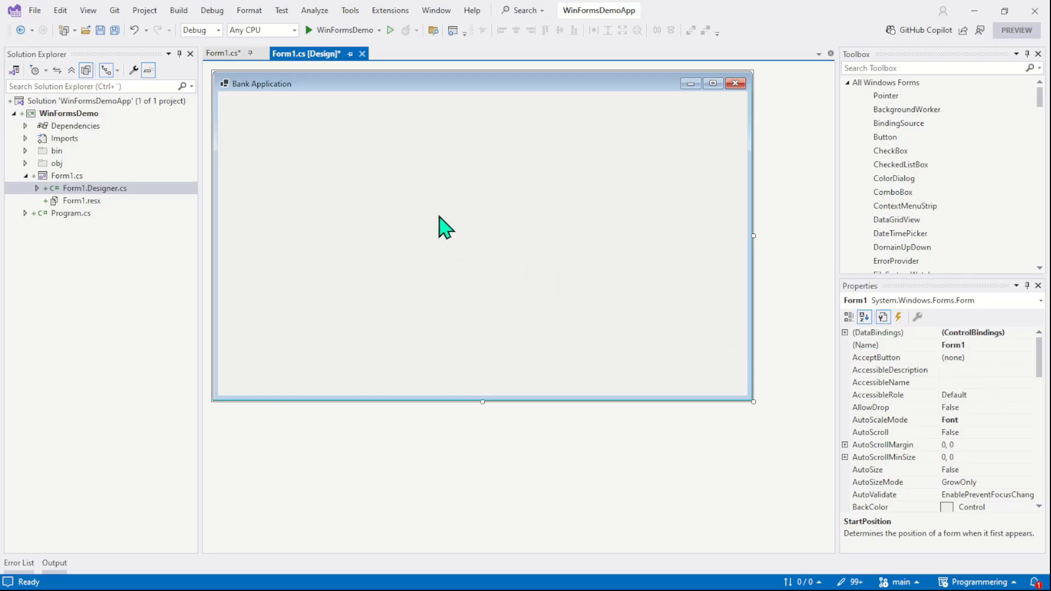
mouse_move(460, 217)
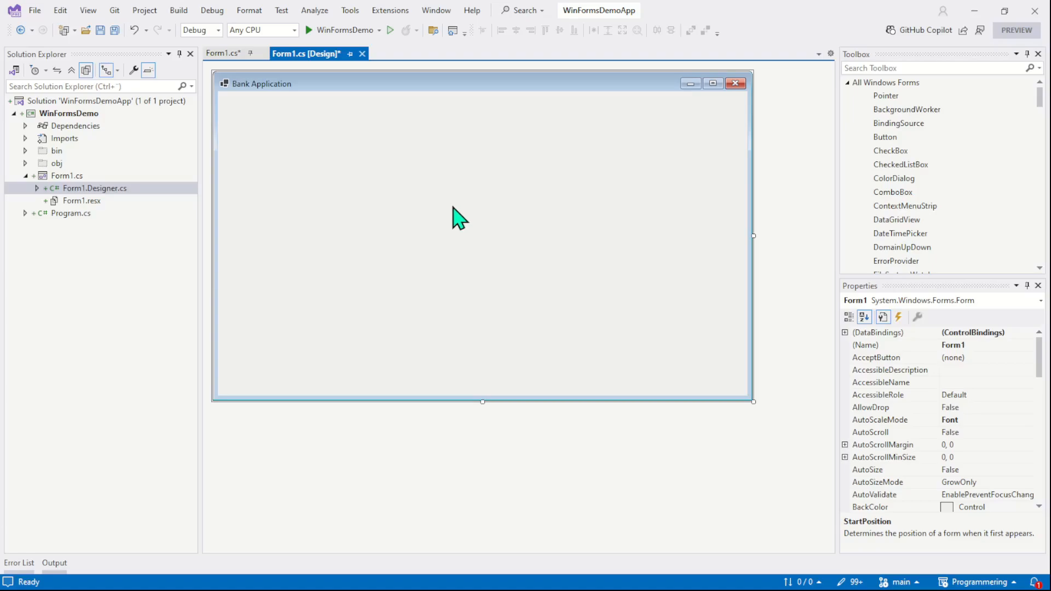
mouse_move(791, 177)
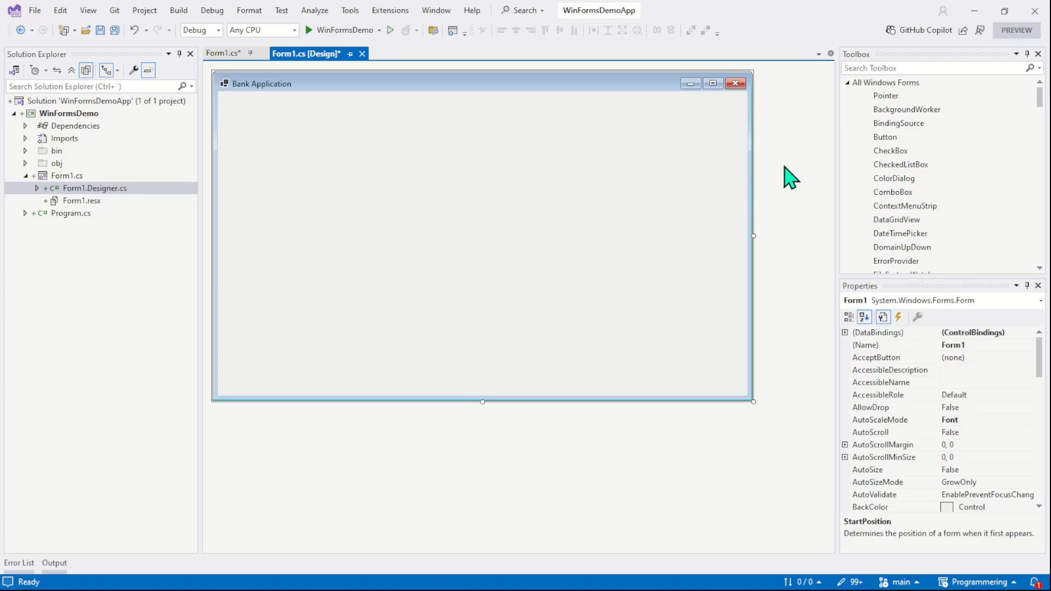